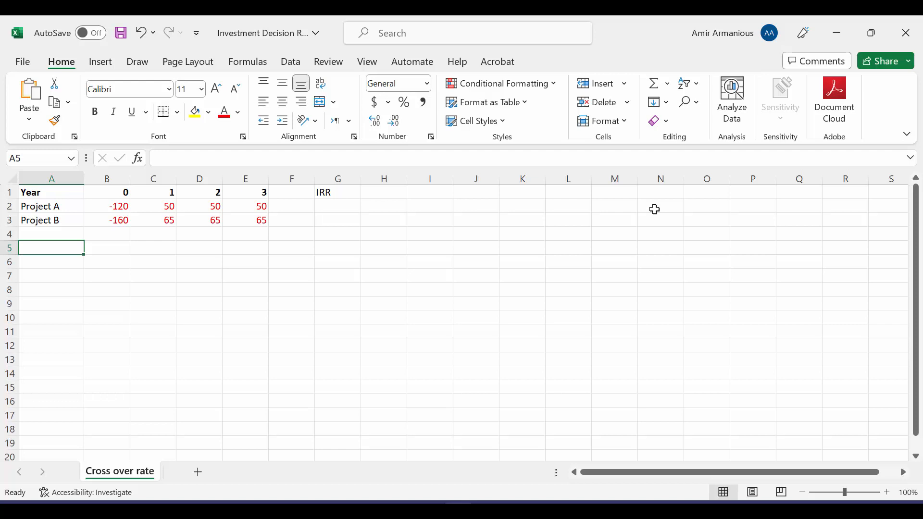
mouse_move(625, 156)
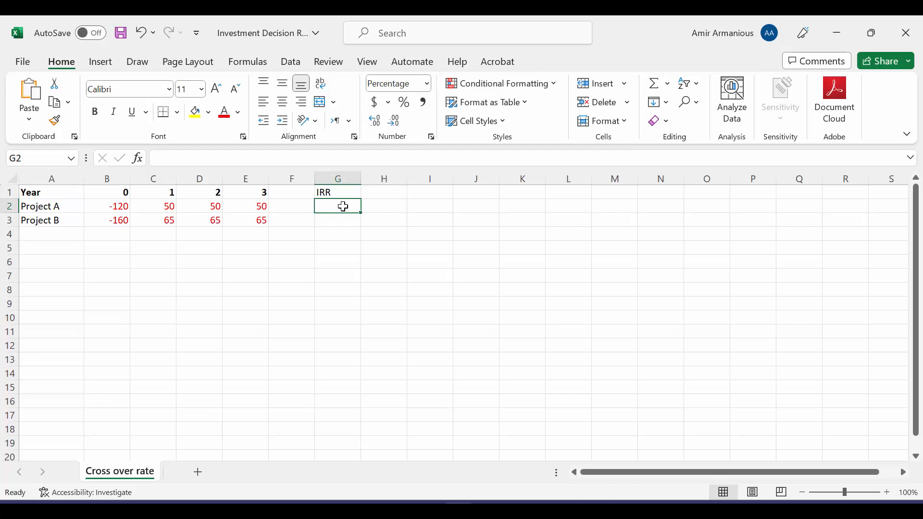
Enter =IRR over each project's cash flows in G2:G3, giving 12.04% and 10.58%.
text(=irr(B2:E2)
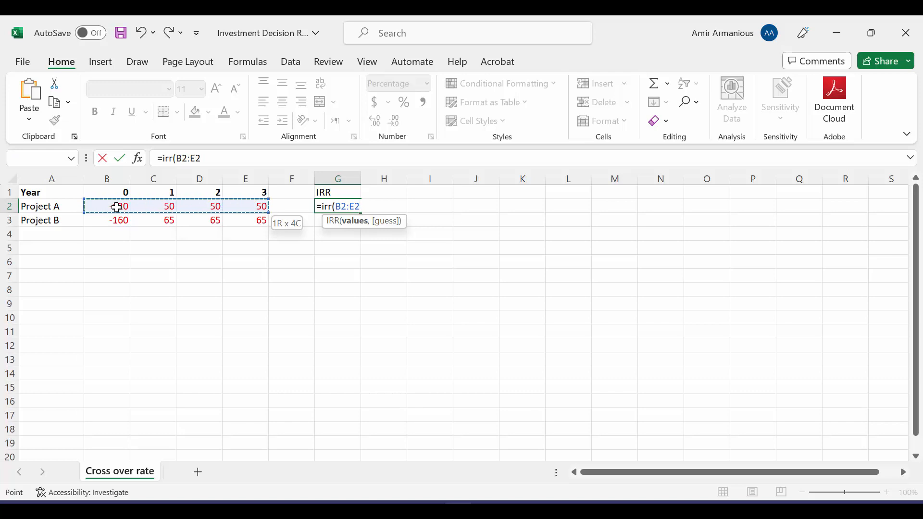
key(enter)
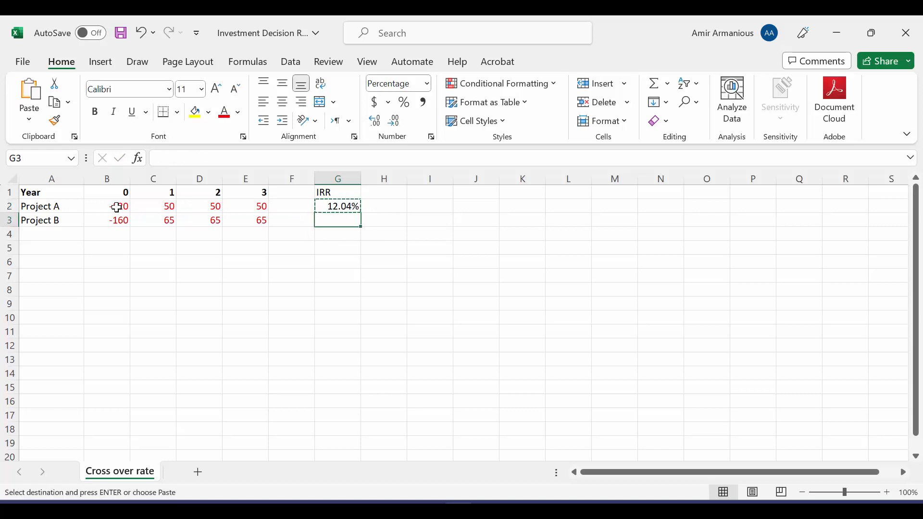
key(enter)
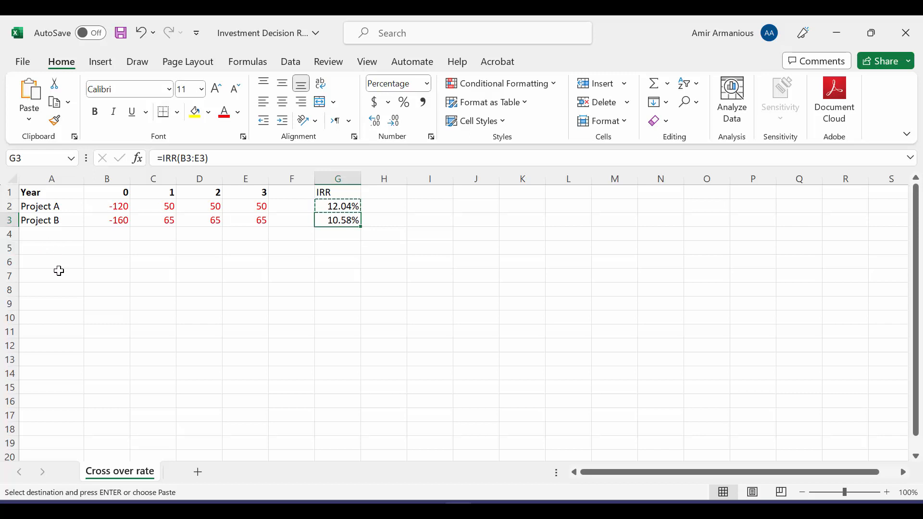
Add a Discount rate column from 0% rising by =A7+1% steps down to 13%.
text(Discount rate)
click(51, 290)
text(=)
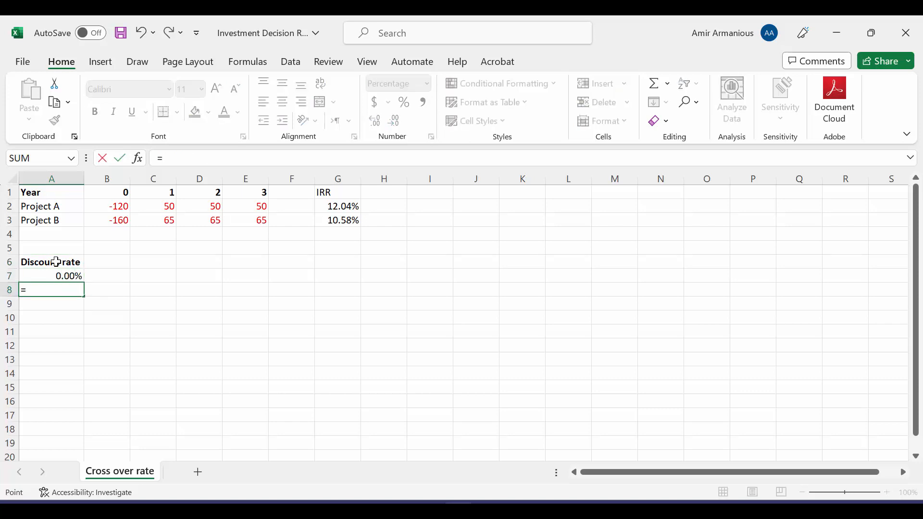
text(A7+1%)
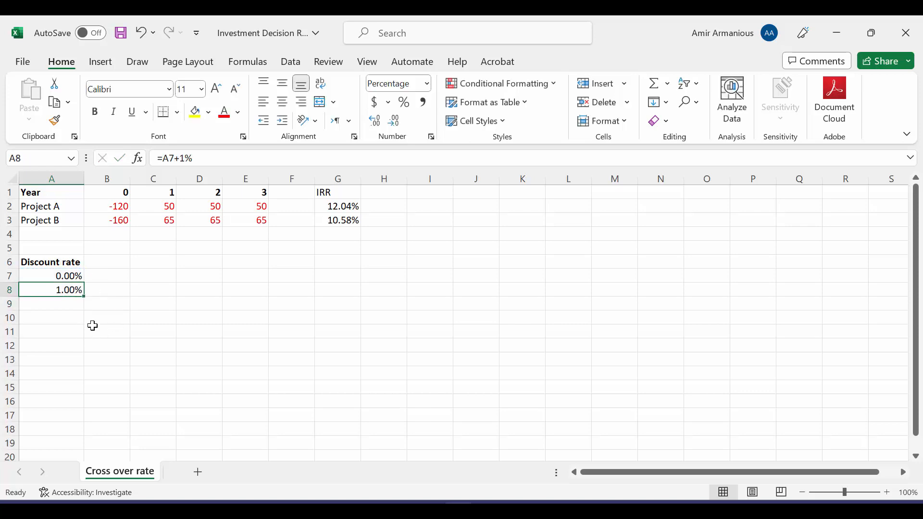
mouse_move(327, 213)
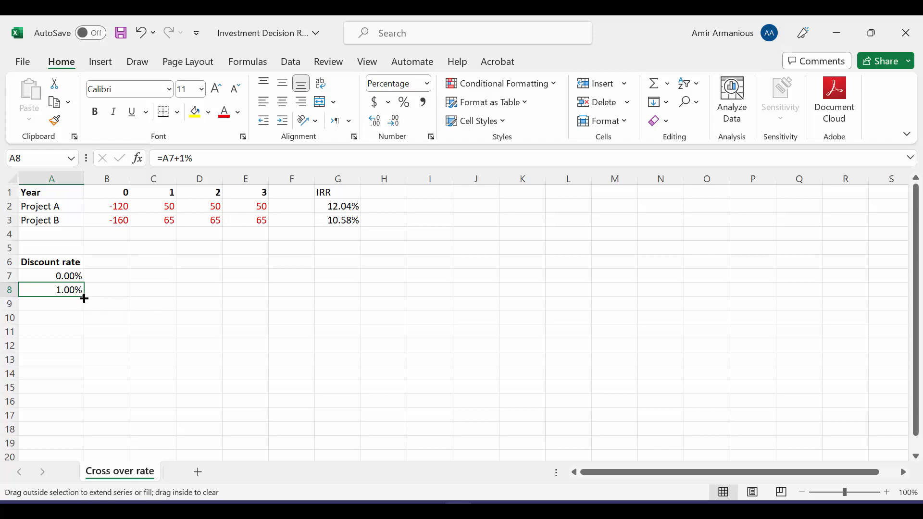
drag(83, 298, 83, 429)
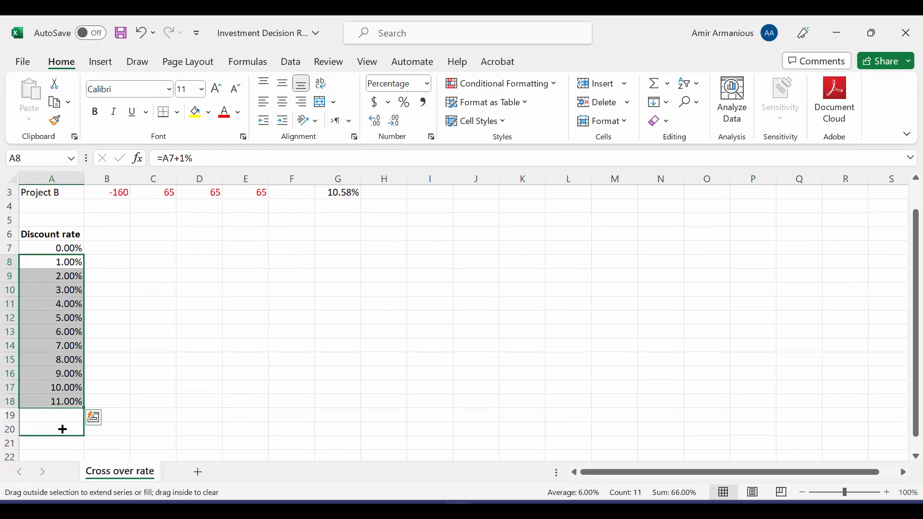
drag(62, 428, 63, 429)
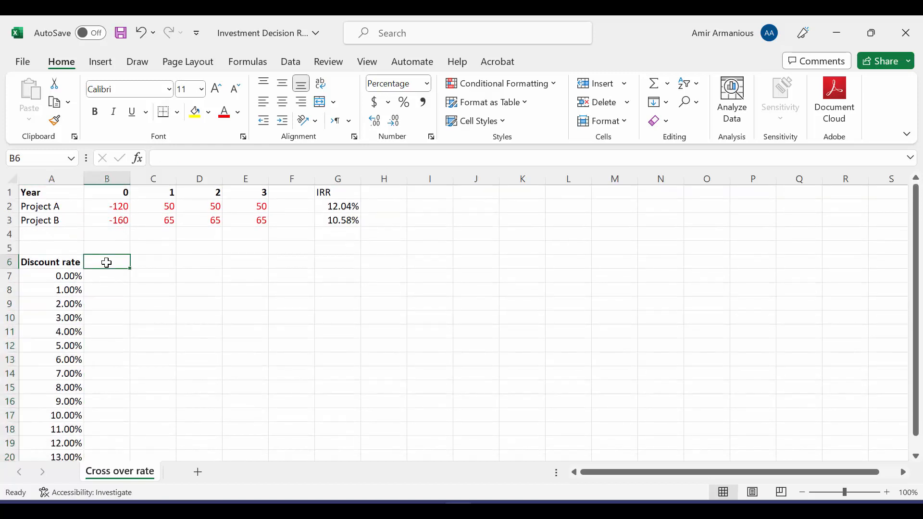
Add NPV A and NPV B headings and enter =NPV(A7,$C$2:$E$2)+$B$2 in B7, giving 30.00.
text(NPV A)
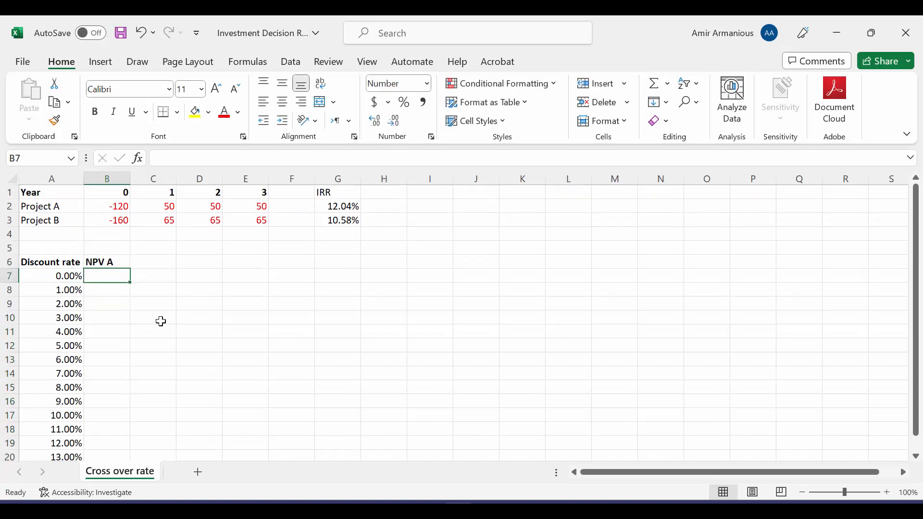
text(NPB)
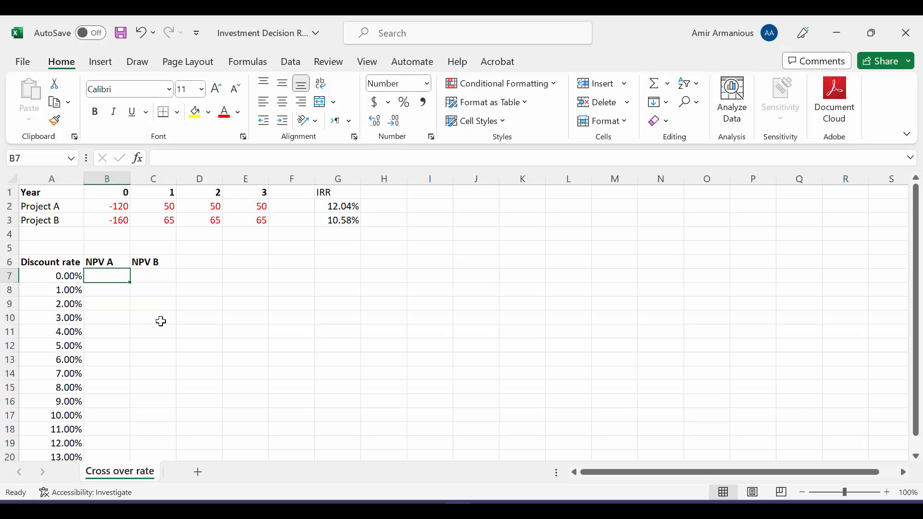
text(=n)
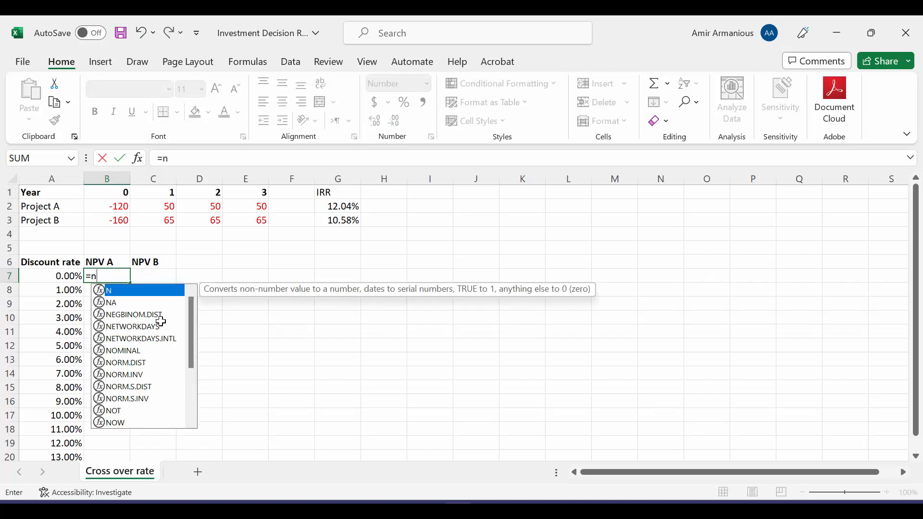
text(pv()
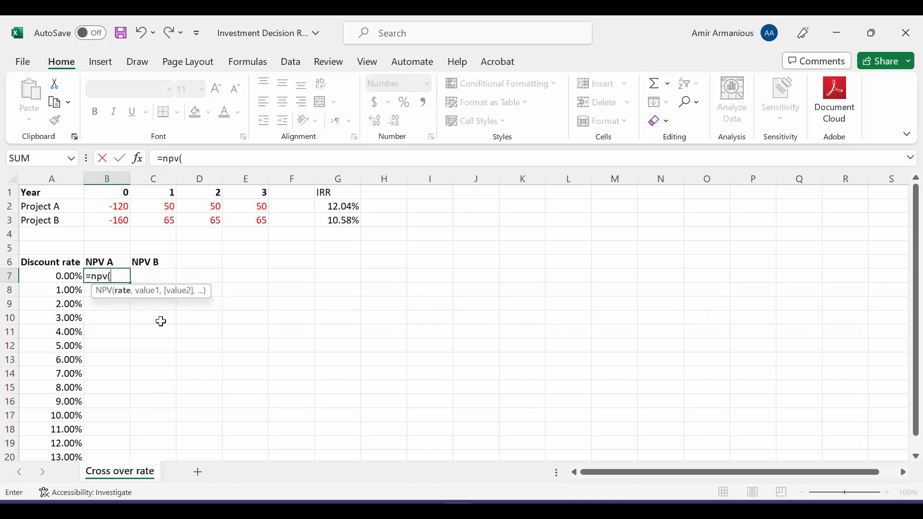
mouse_move(54, 290)
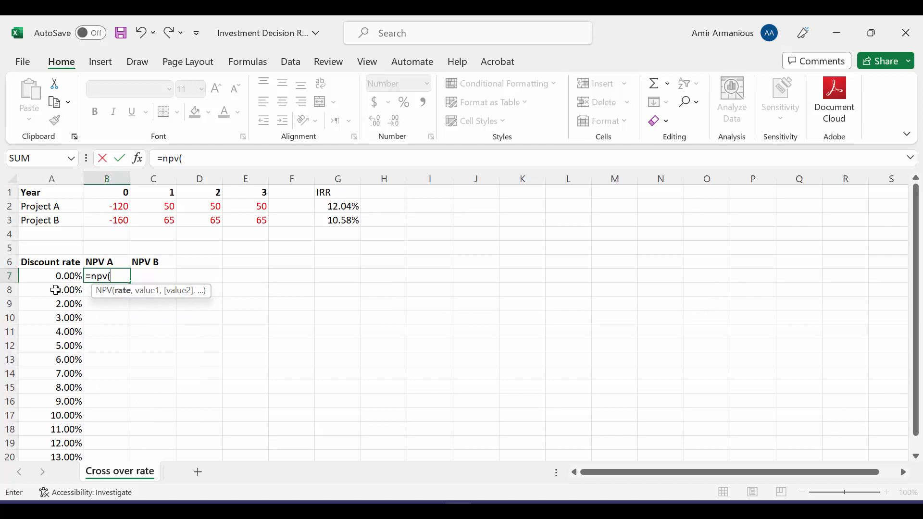
click(51, 276)
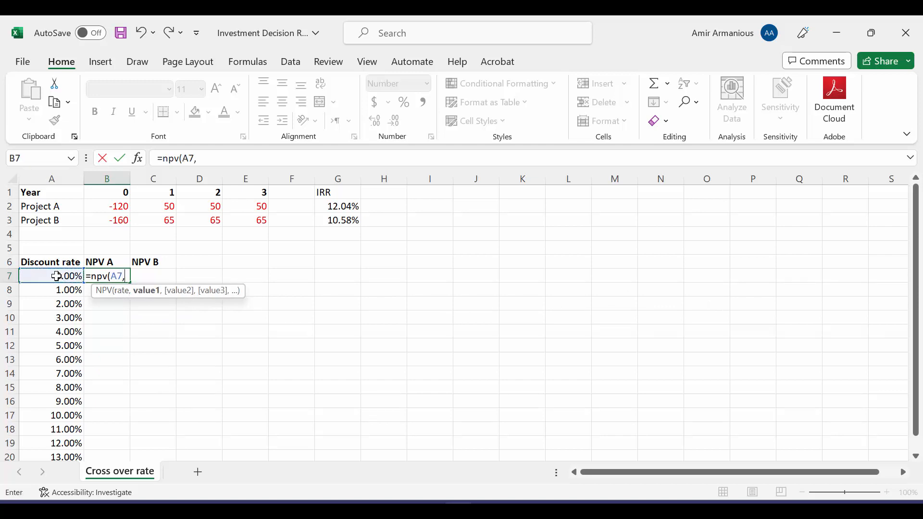
mouse_move(150, 296)
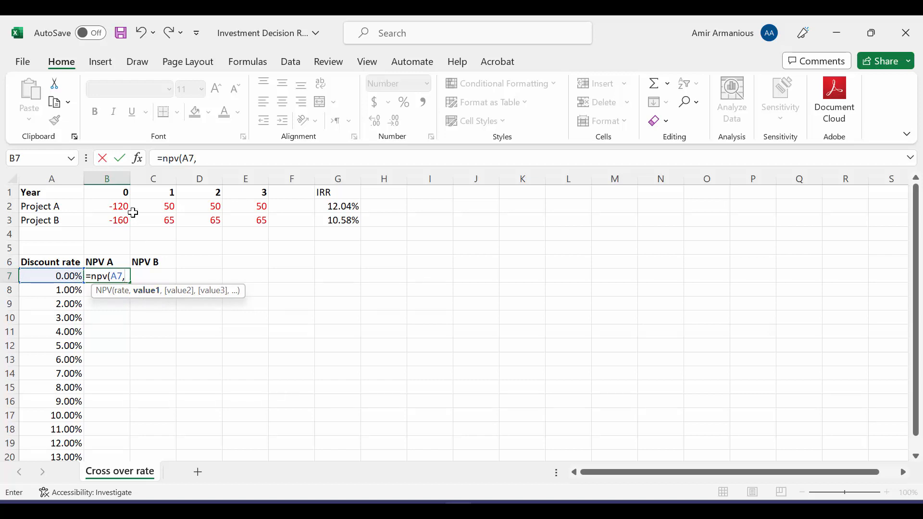
drag(153, 206, 264, 206)
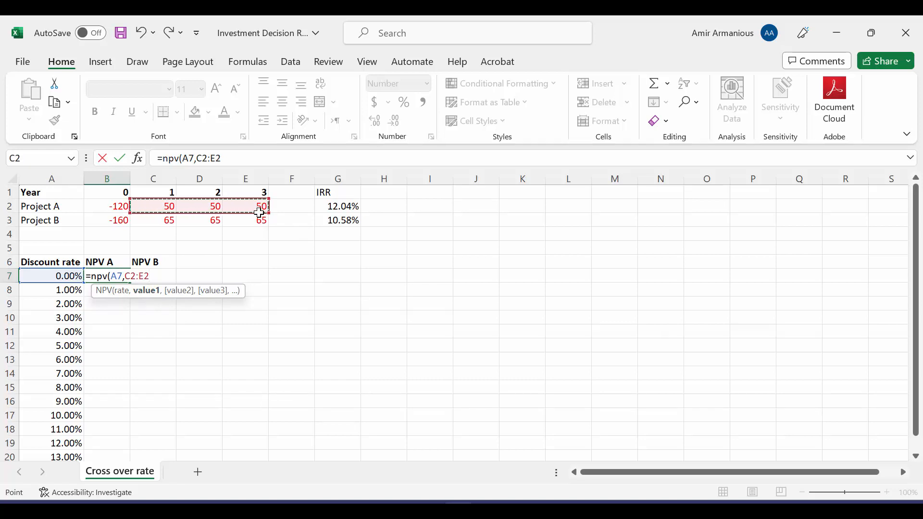
key(f4)
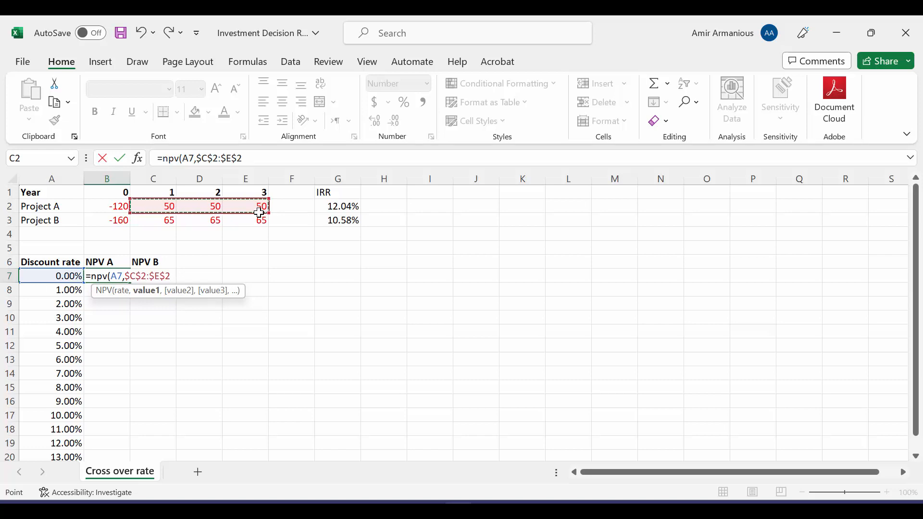
text())
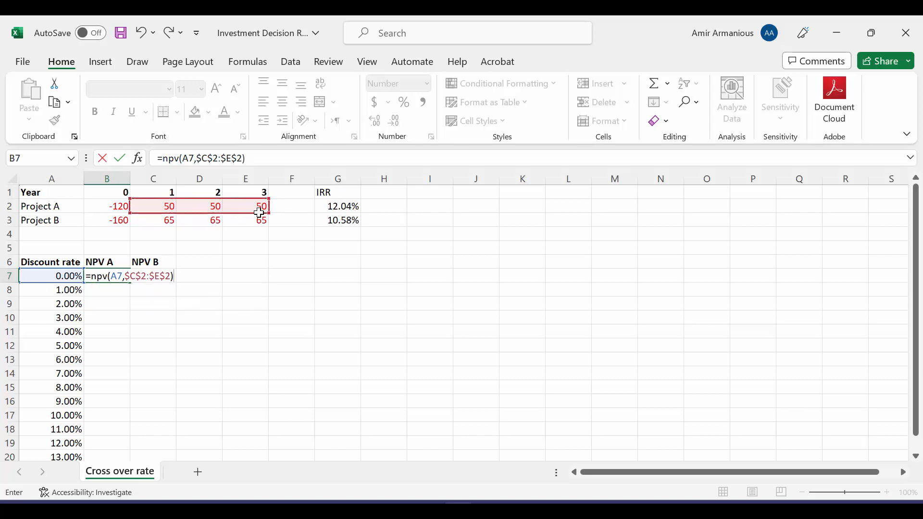
click(106, 206)
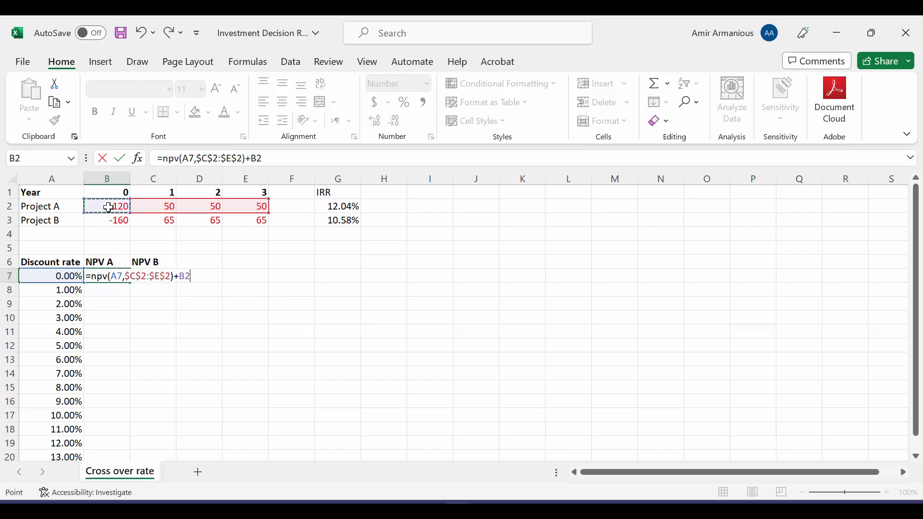
key(f4)
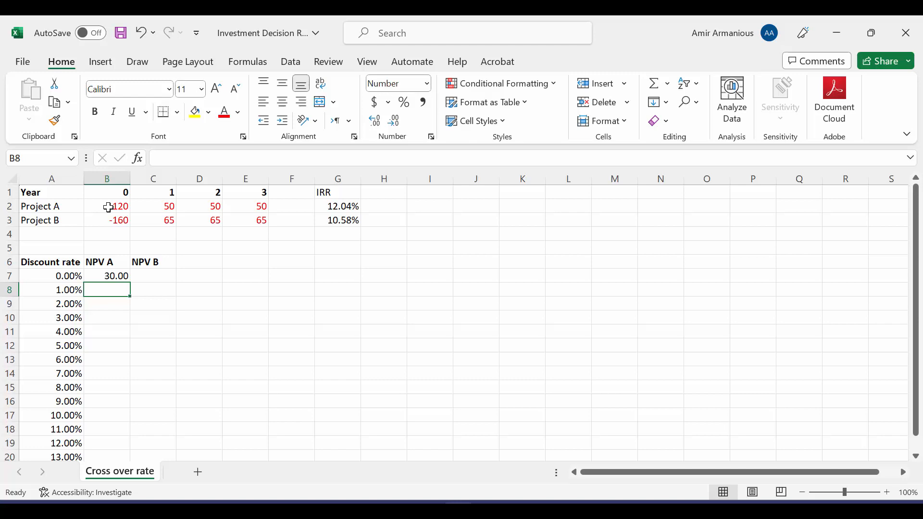
click(107, 276)
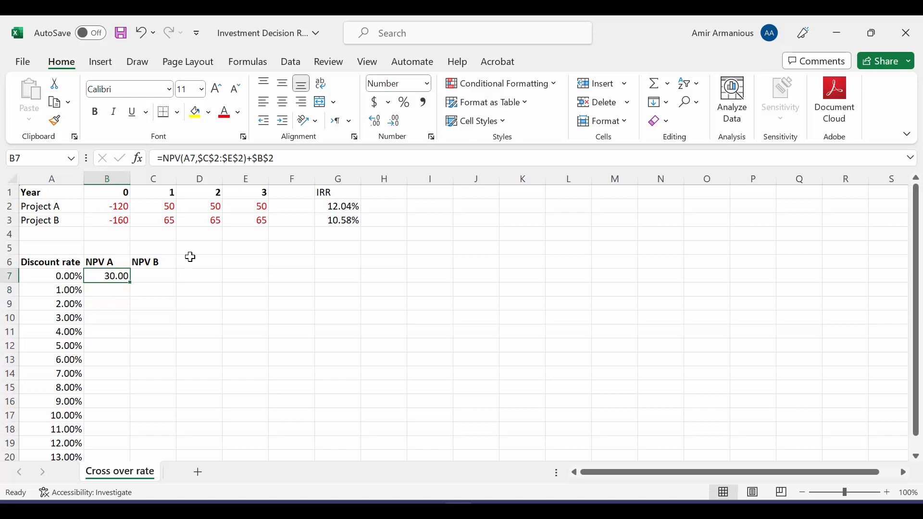
Enter =NPV(A7,$C$3:$E$3)+$B$3 in C7 (35.00) and fill both NPV columns down all rates.
click(153, 276)
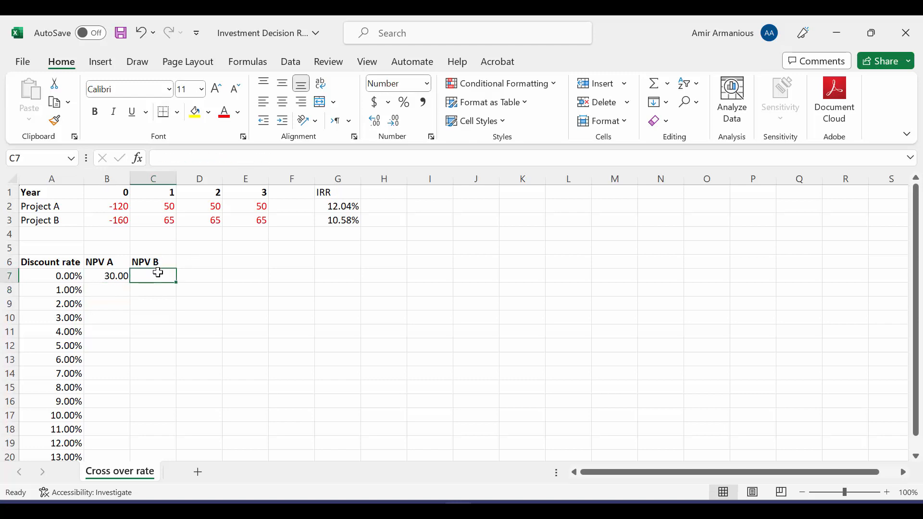
text(=np)
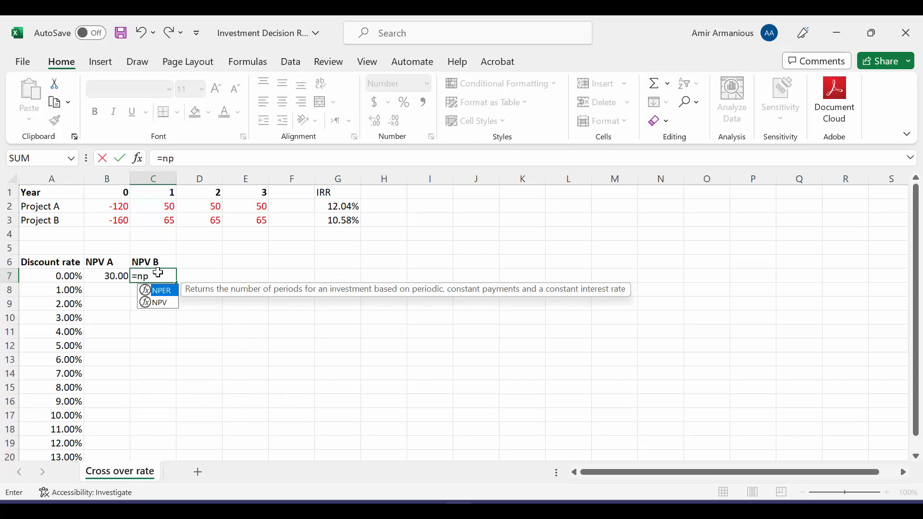
text(v()
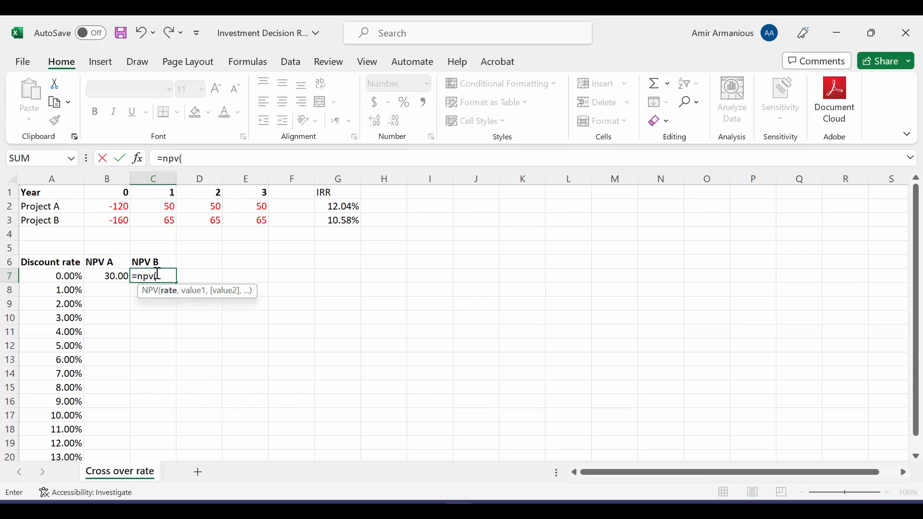
click(51, 275)
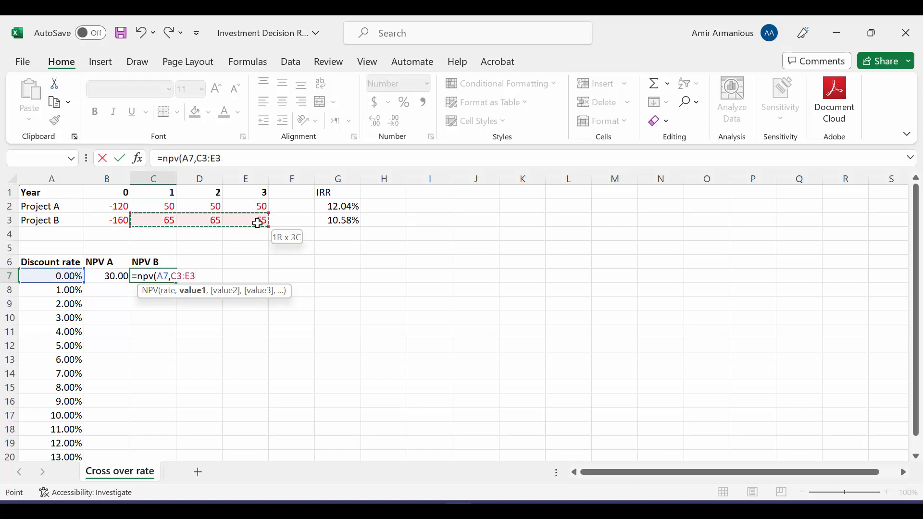
key(f4)
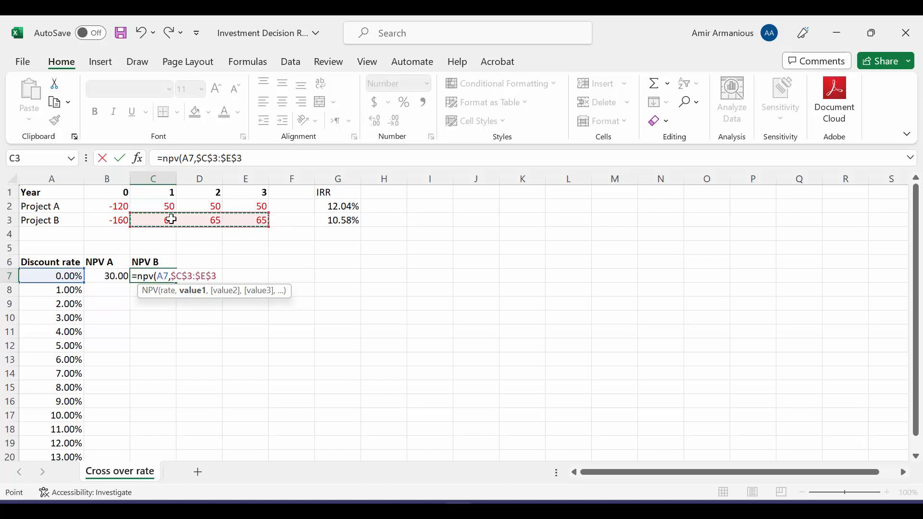
text()+)
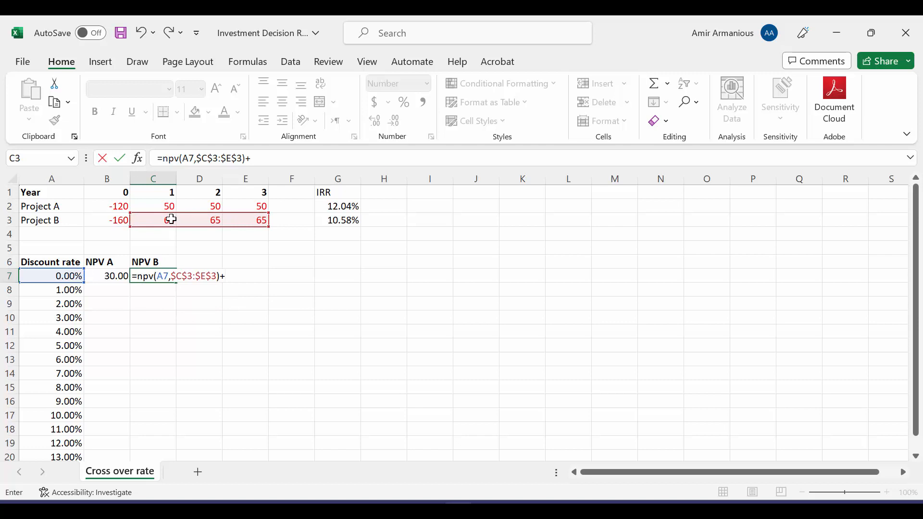
click(107, 220)
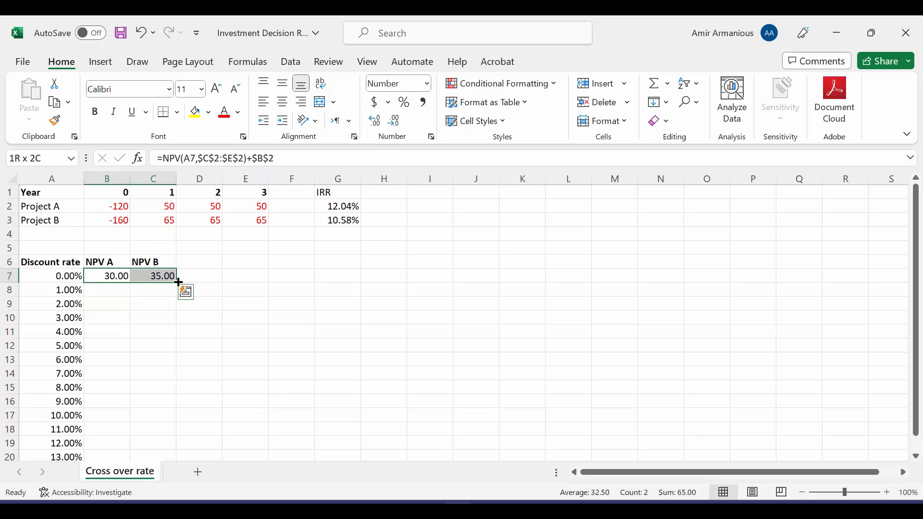
drag(178, 283, 178, 457)
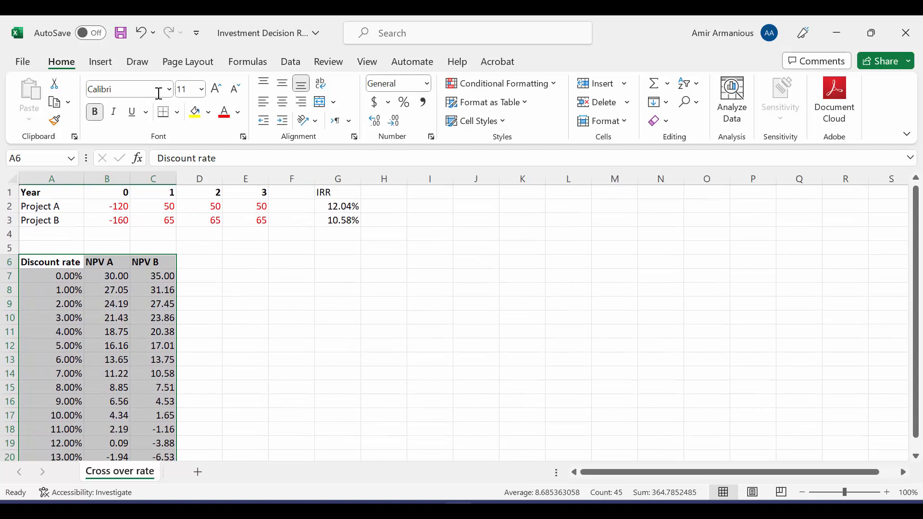
Insert a straight-line scatter chart of NPV A and B vs discount rate, untitled, beside the table.
click(100, 62)
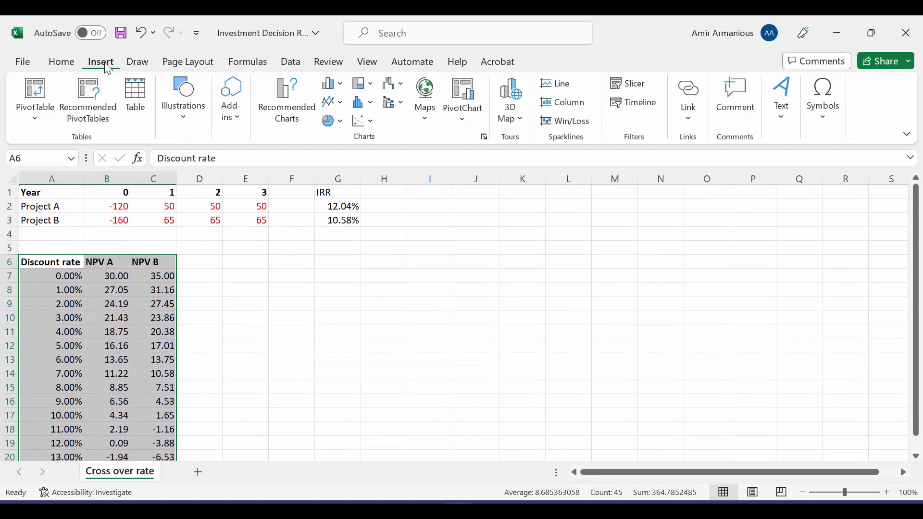
mouse_move(358, 121)
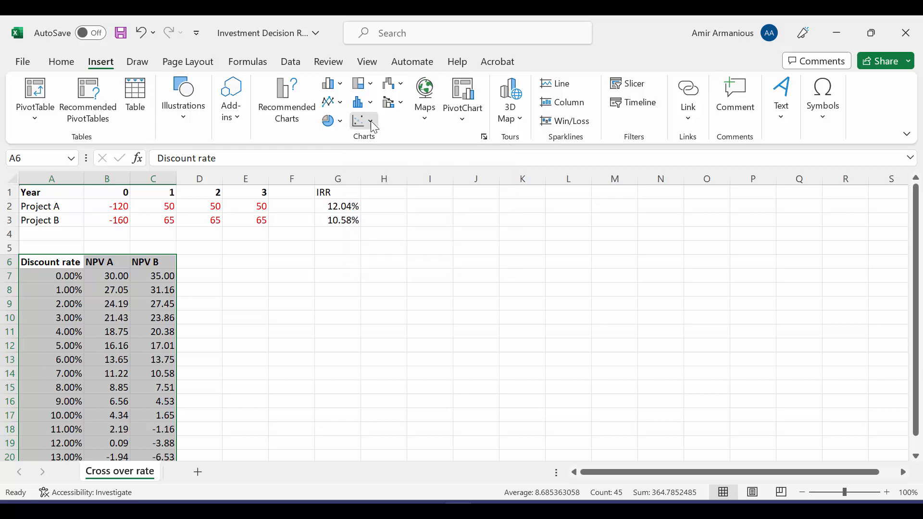
click(359, 121)
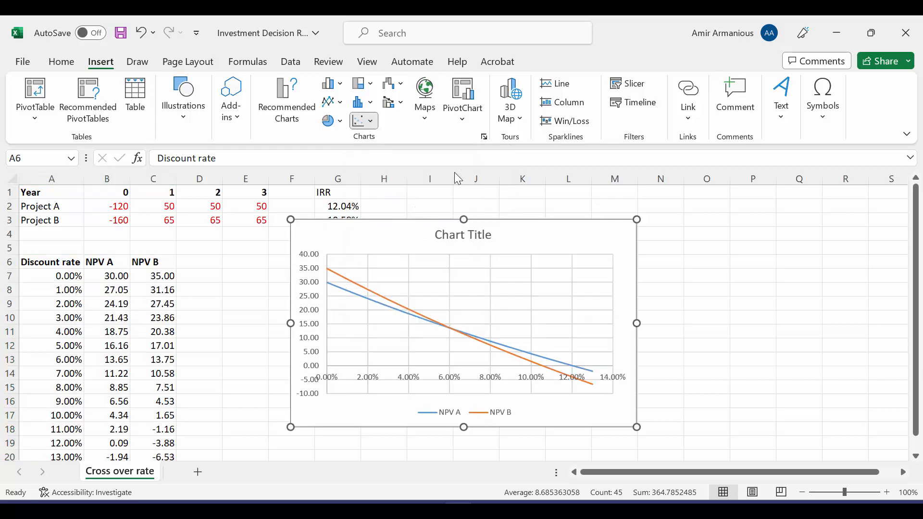
click(464, 323)
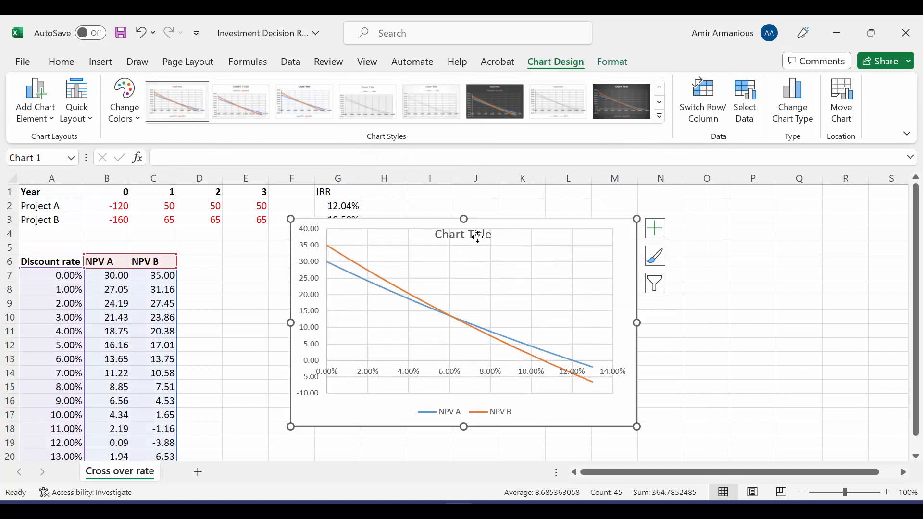
drag(463, 234, 513, 248)
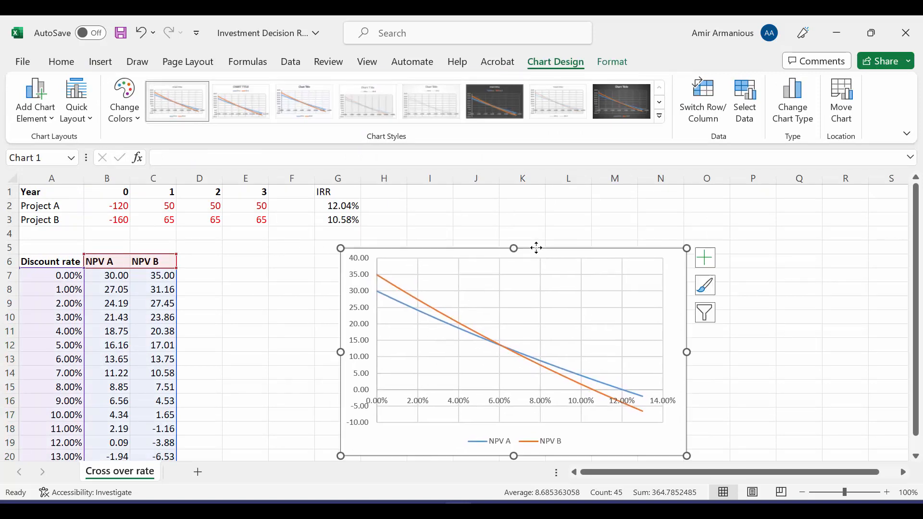
mouse_move(459, 402)
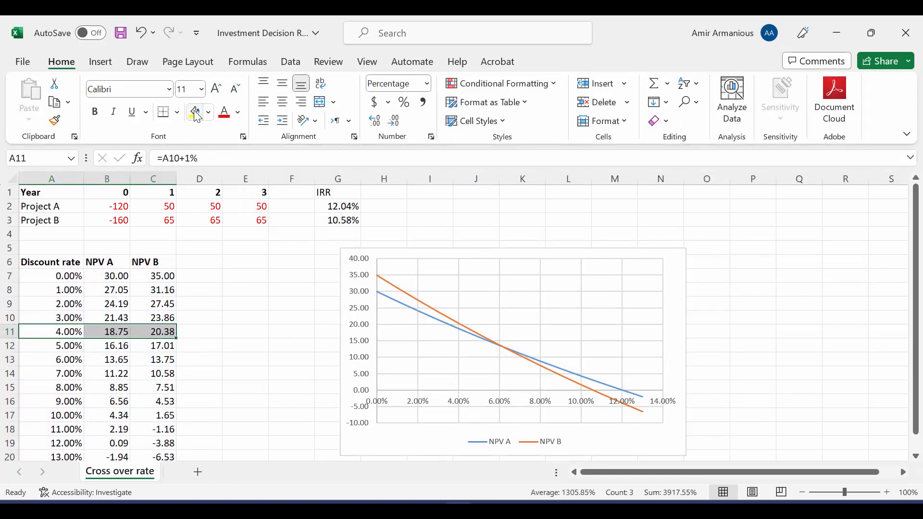
Fill the 4% and 8% rows yellow and bold the larger NPV in each (20.38 and 8.85).
click(195, 112)
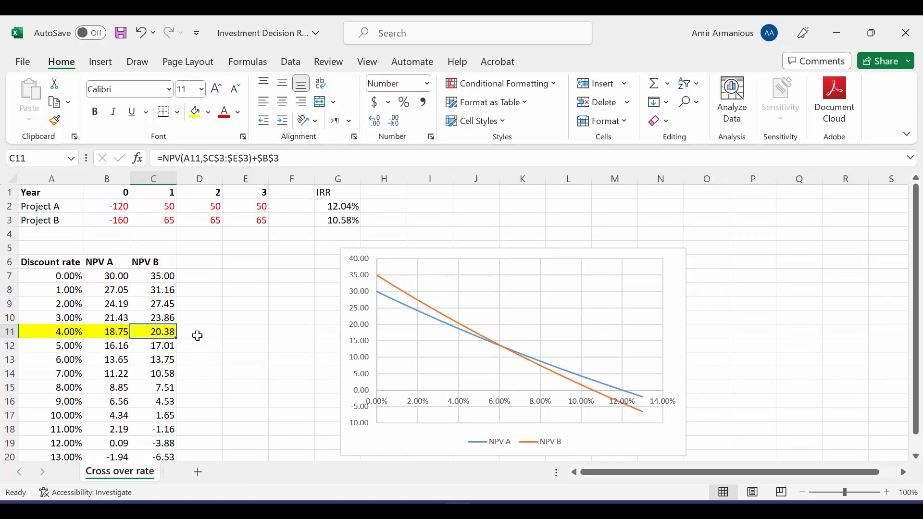
mouse_move(75, 331)
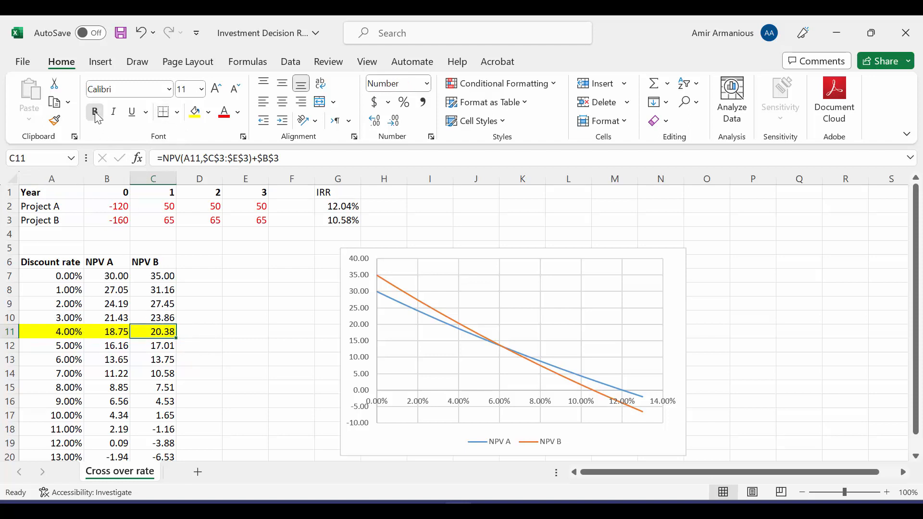
click(95, 112)
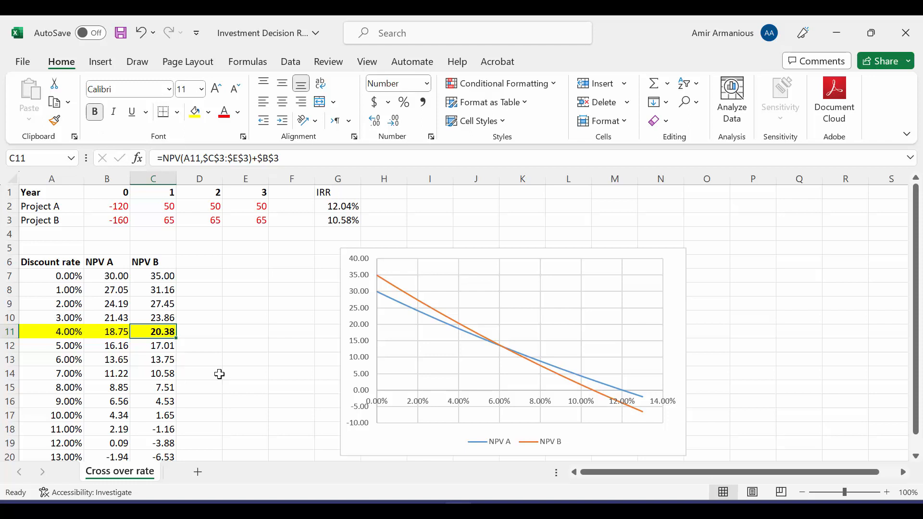
click(51, 387)
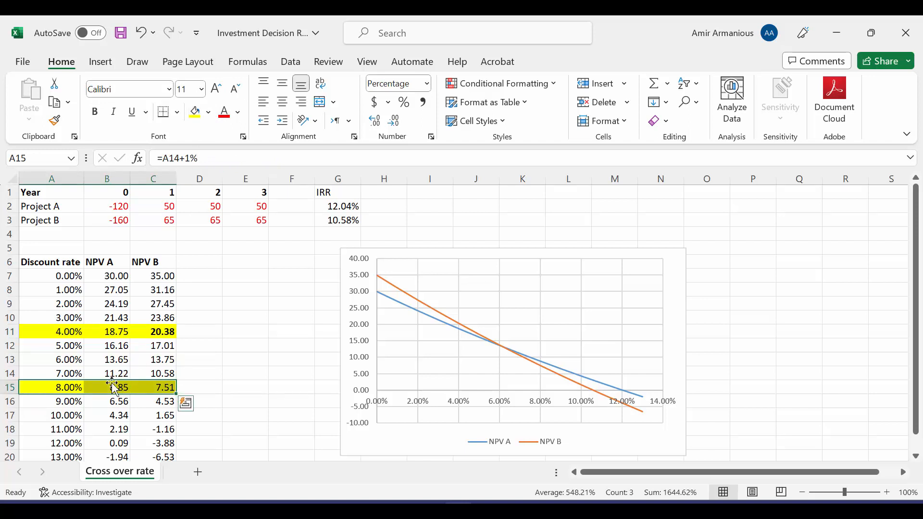
click(107, 386)
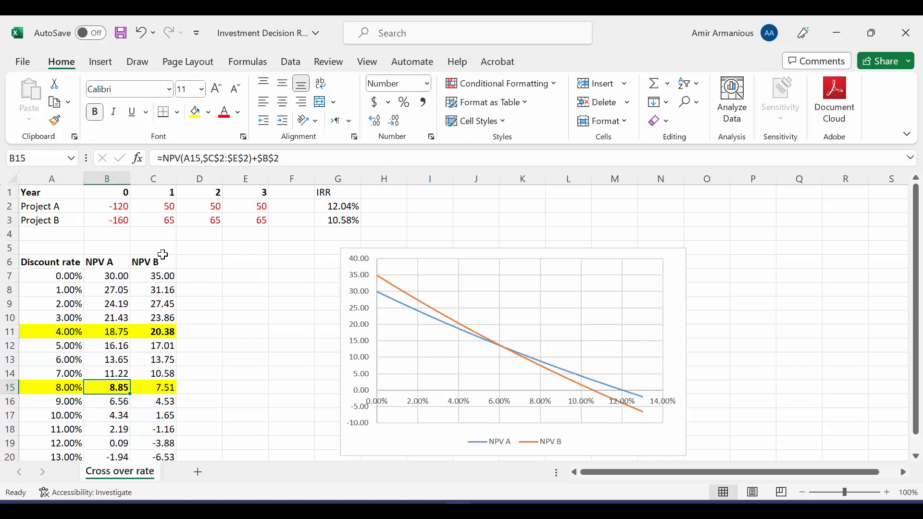
mouse_move(418, 399)
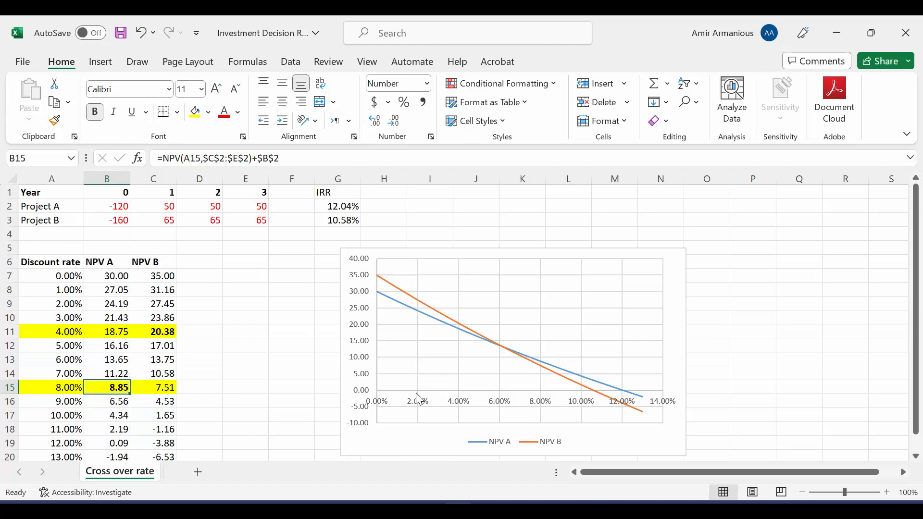
mouse_move(438, 344)
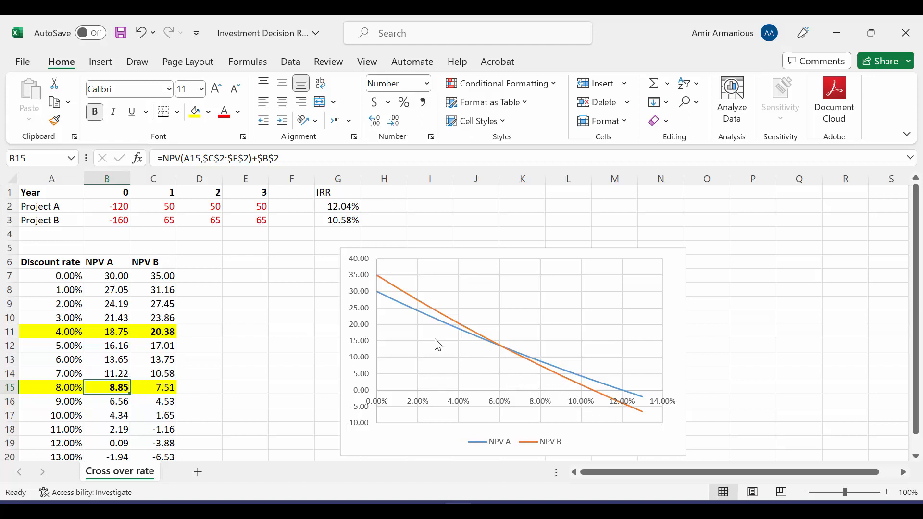
mouse_move(450, 330)
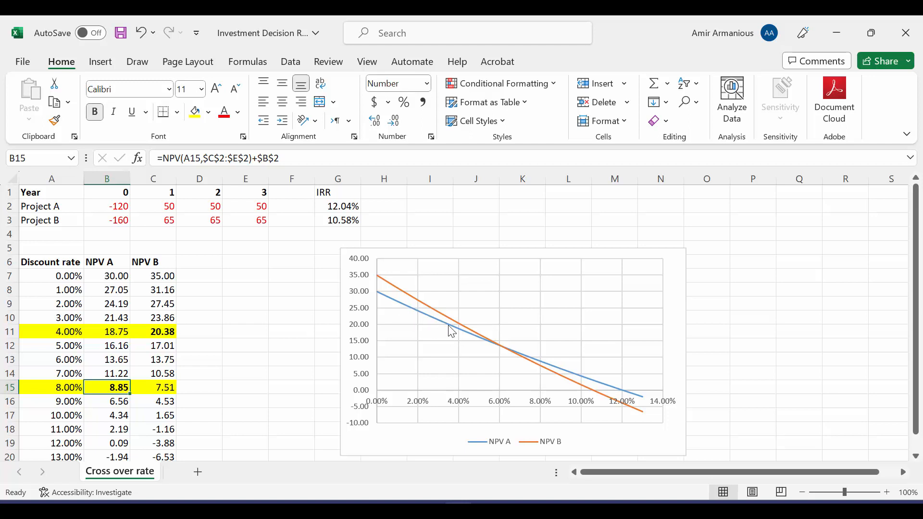
mouse_move(416, 305)
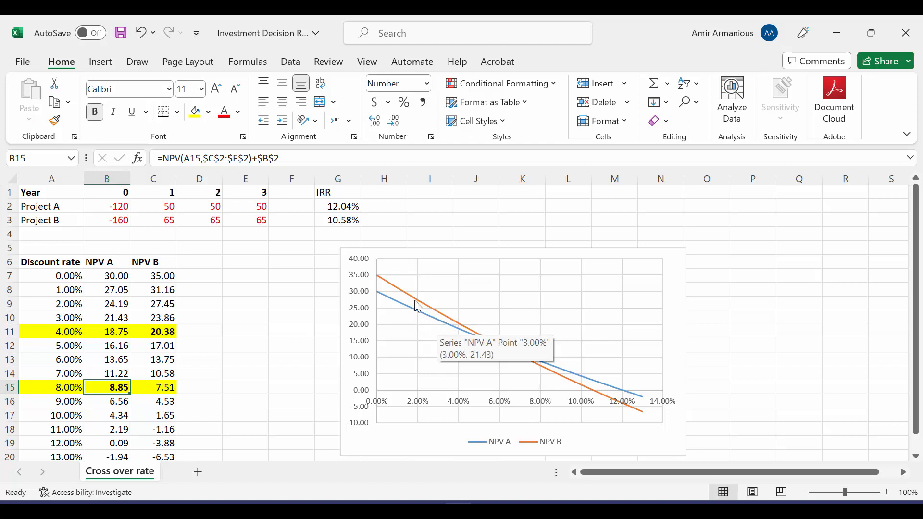
mouse_move(551, 452)
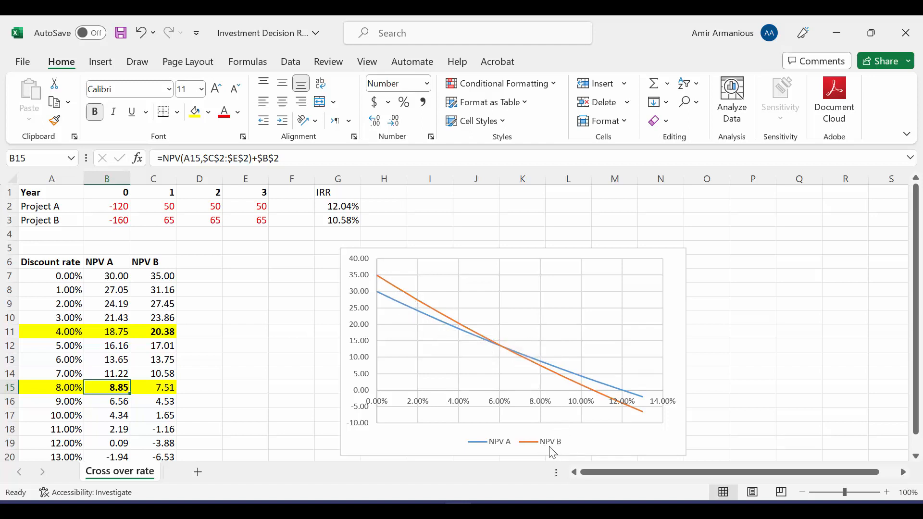
mouse_move(498, 347)
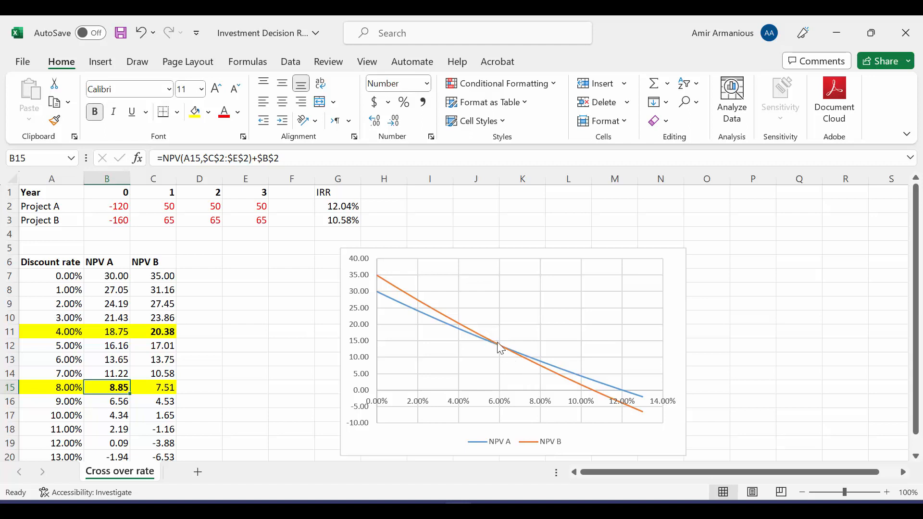
mouse_move(513, 336)
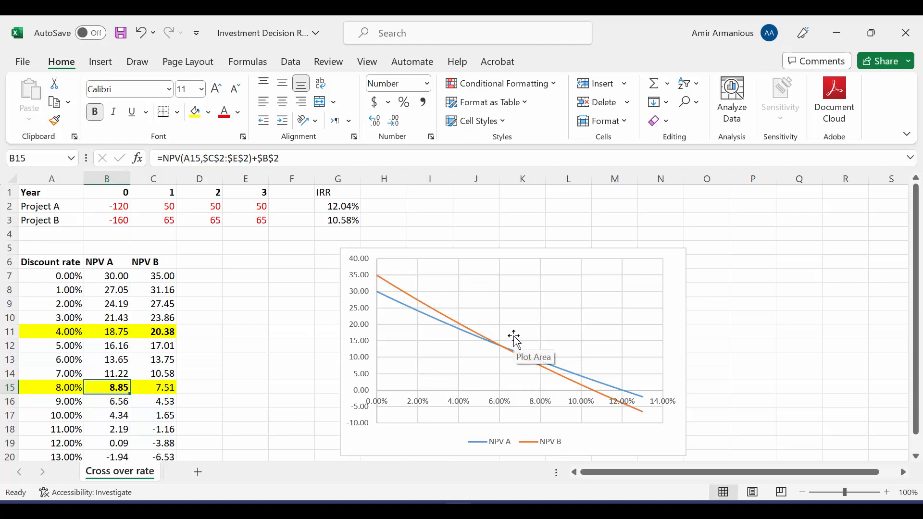
mouse_move(500, 352)
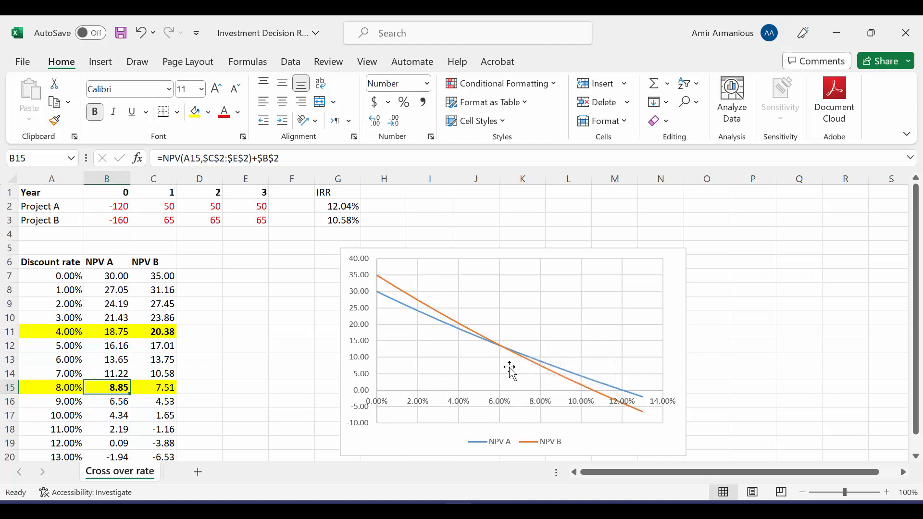
mouse_move(502, 360)
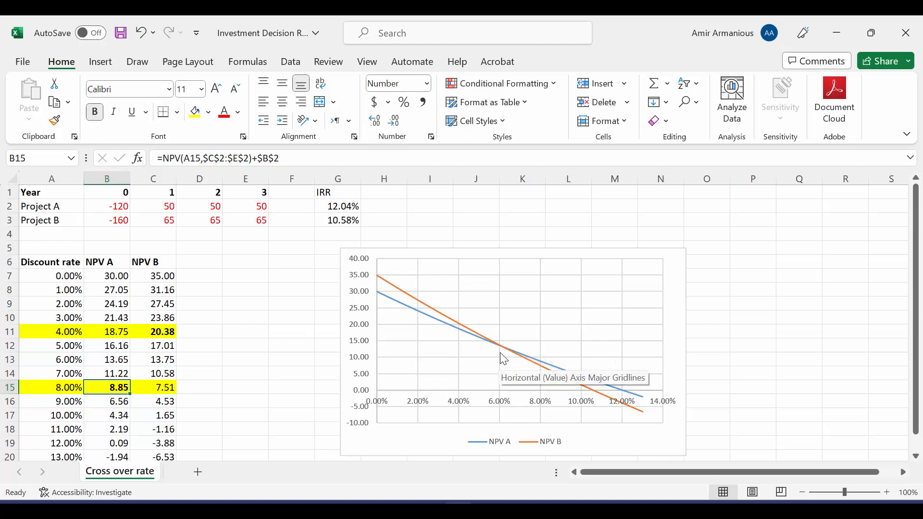
mouse_move(502, 352)
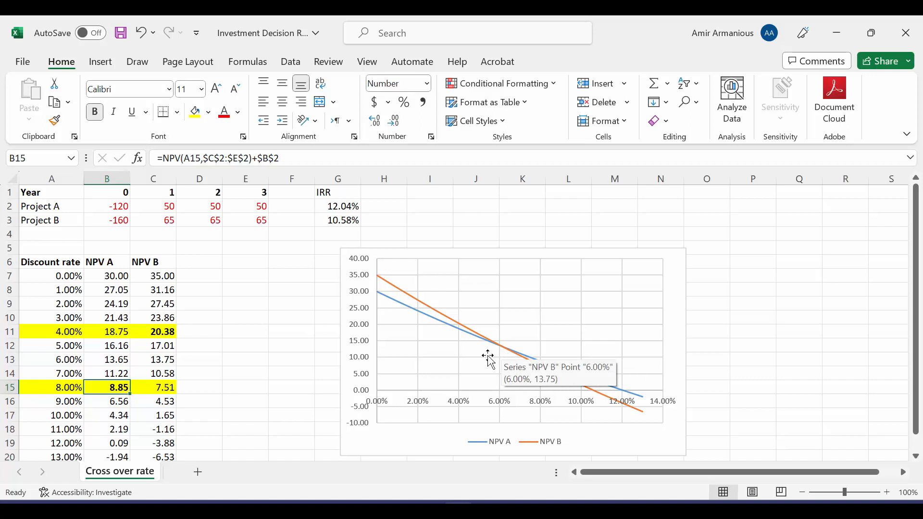
mouse_move(410, 310)
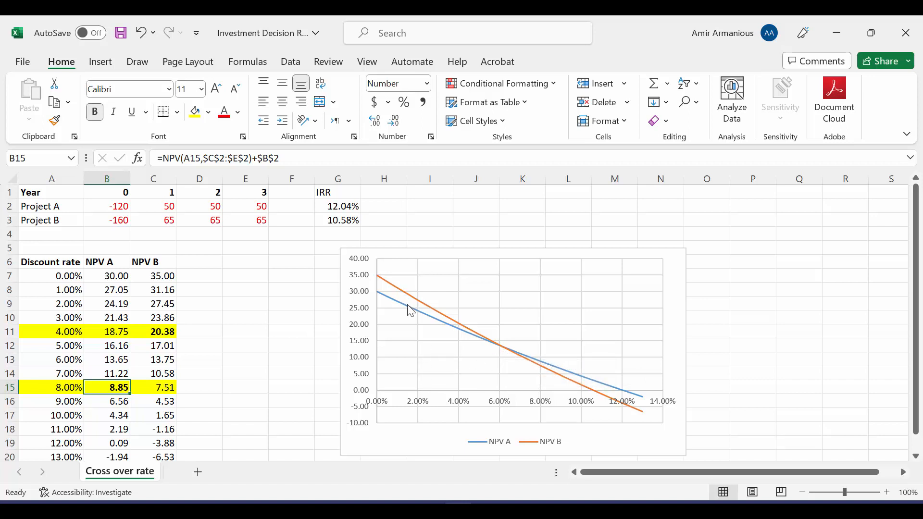
mouse_move(408, 311)
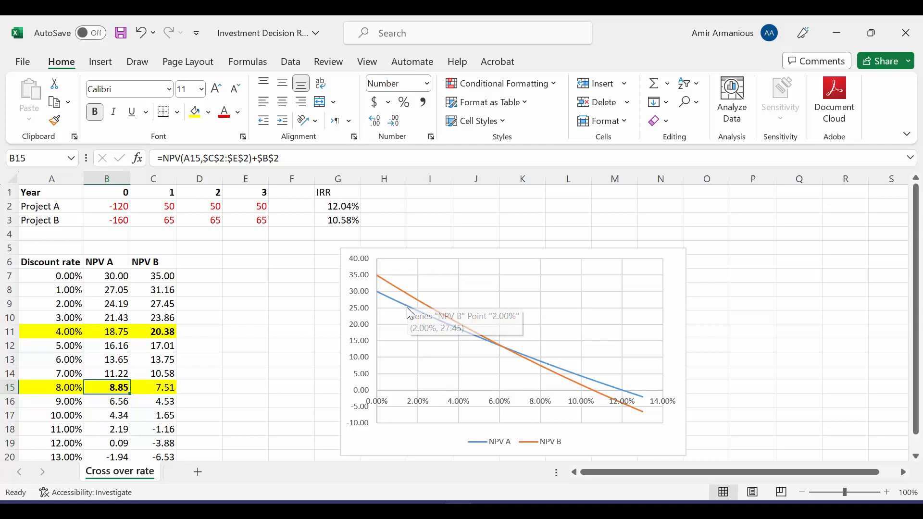
mouse_move(408, 316)
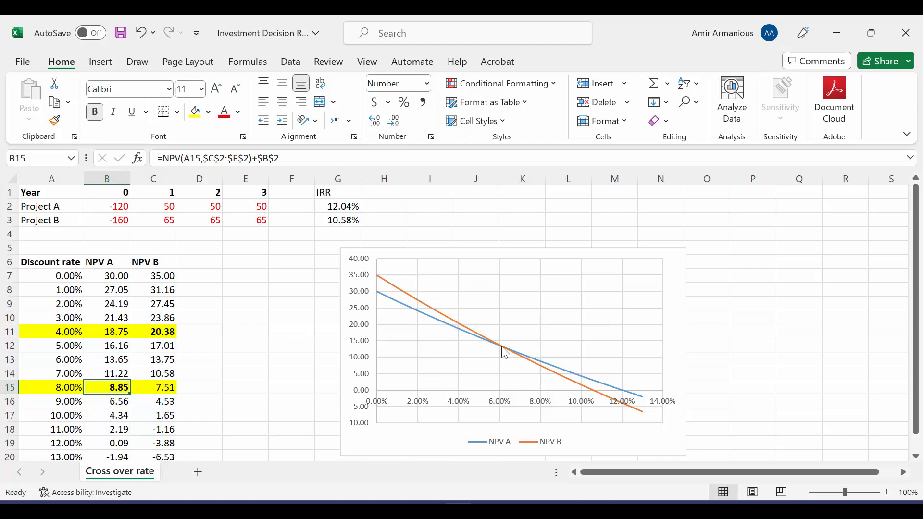
mouse_move(571, 388)
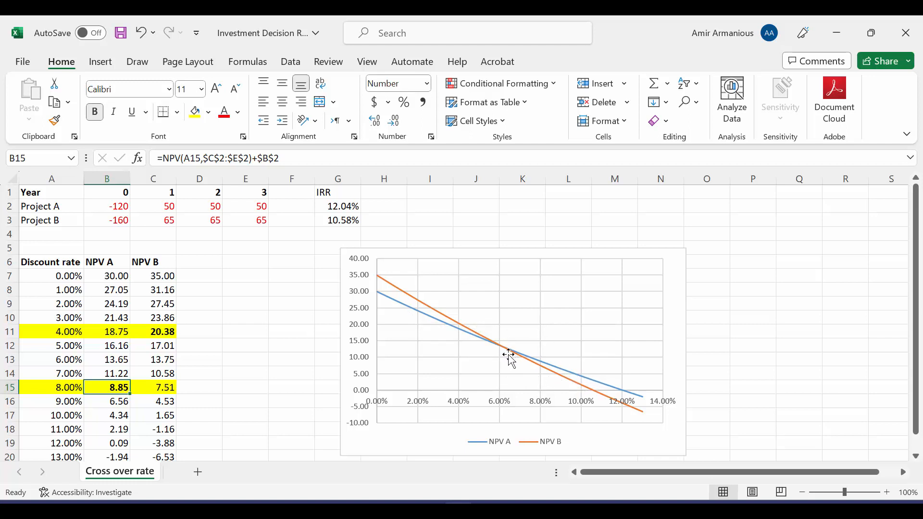
mouse_move(508, 344)
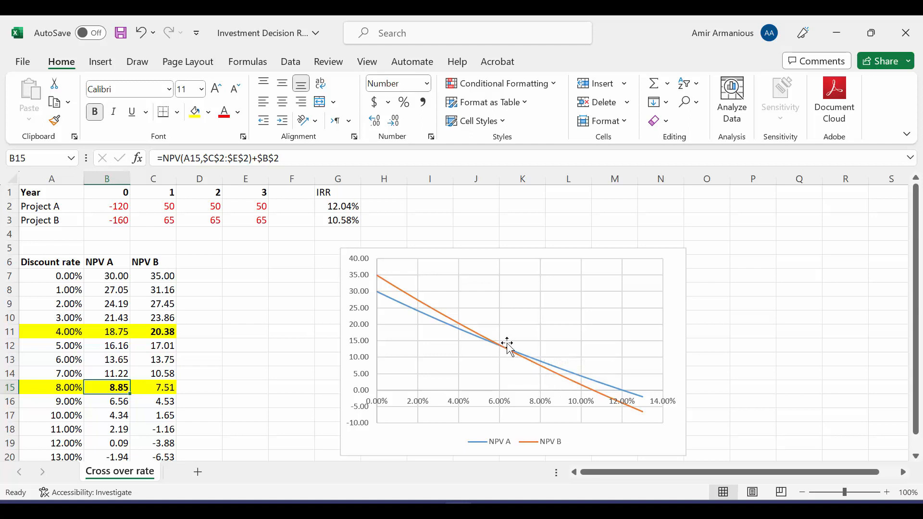
mouse_move(614, 390)
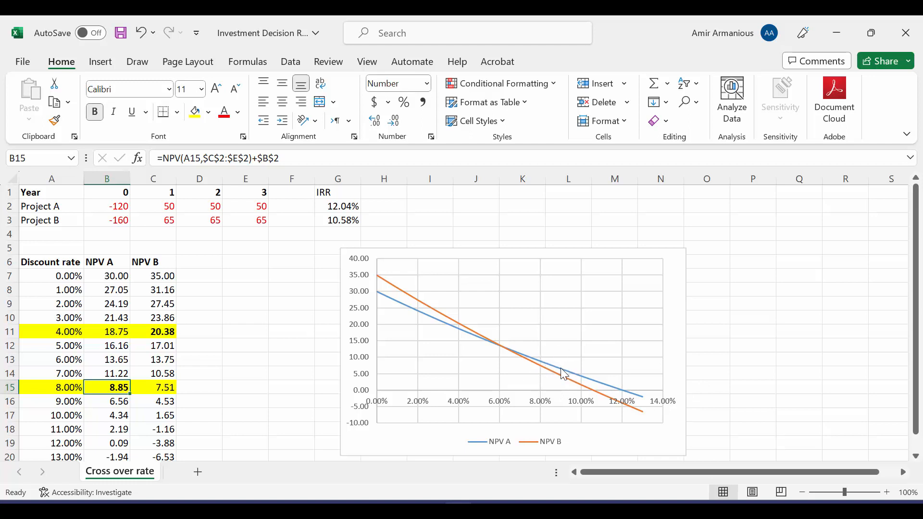
mouse_move(574, 368)
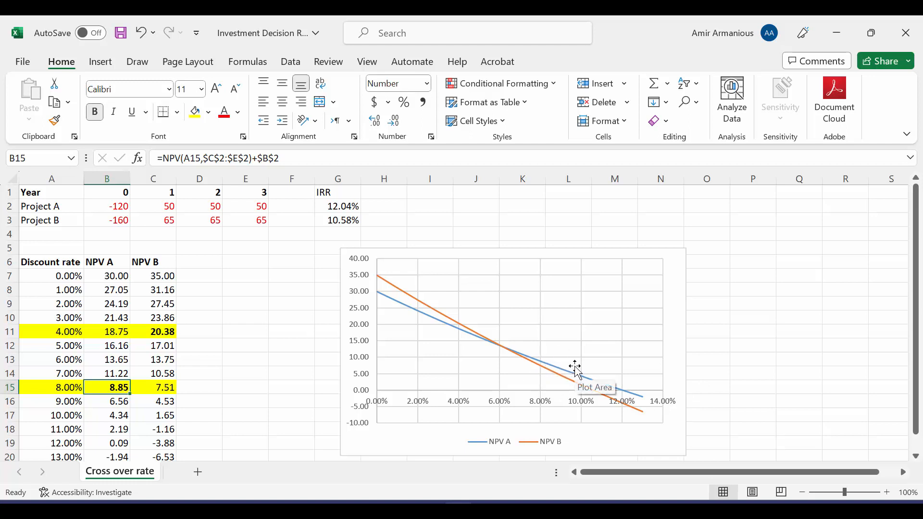
mouse_move(566, 405)
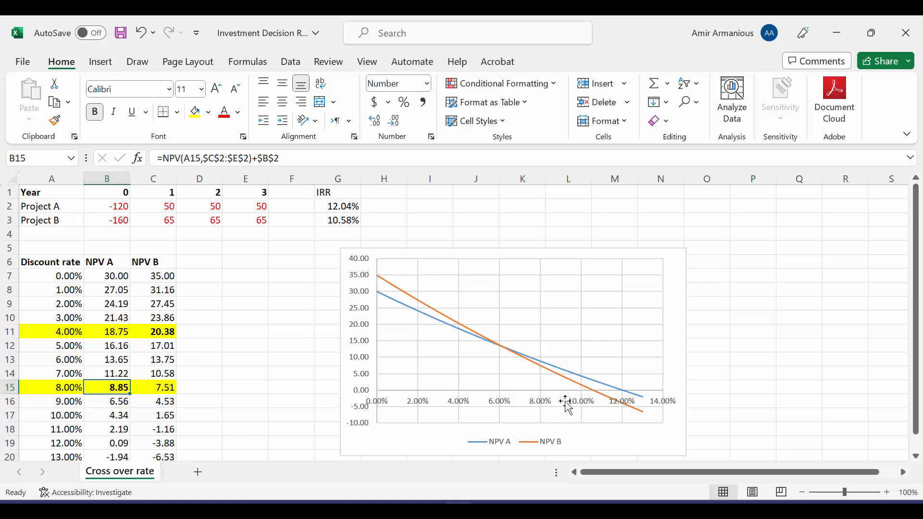
mouse_move(578, 381)
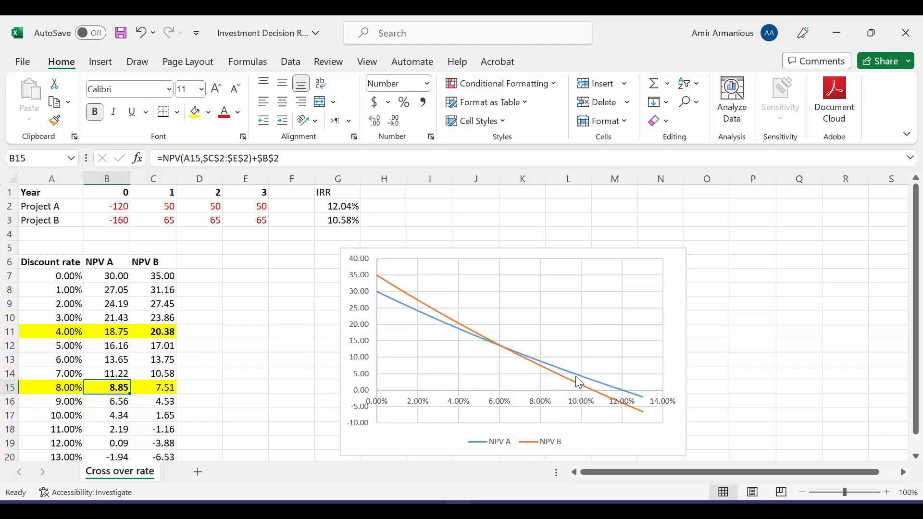
mouse_move(570, 391)
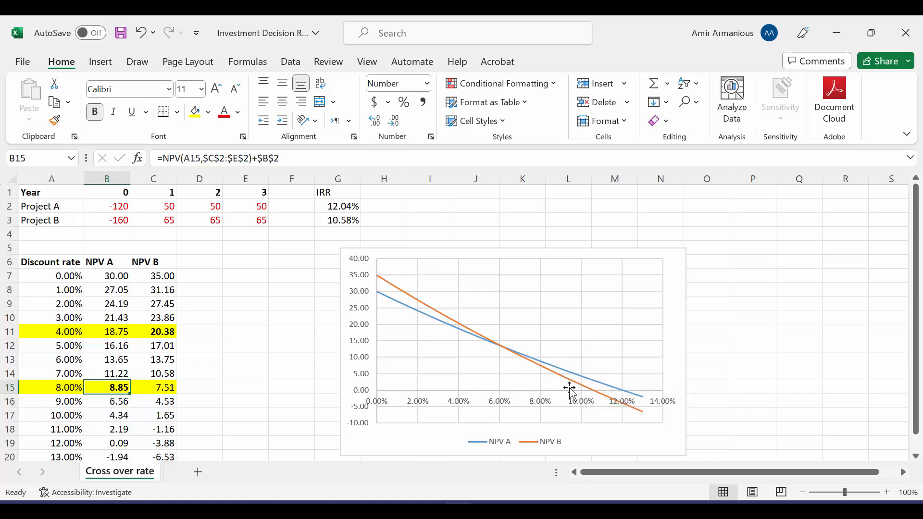
mouse_move(569, 387)
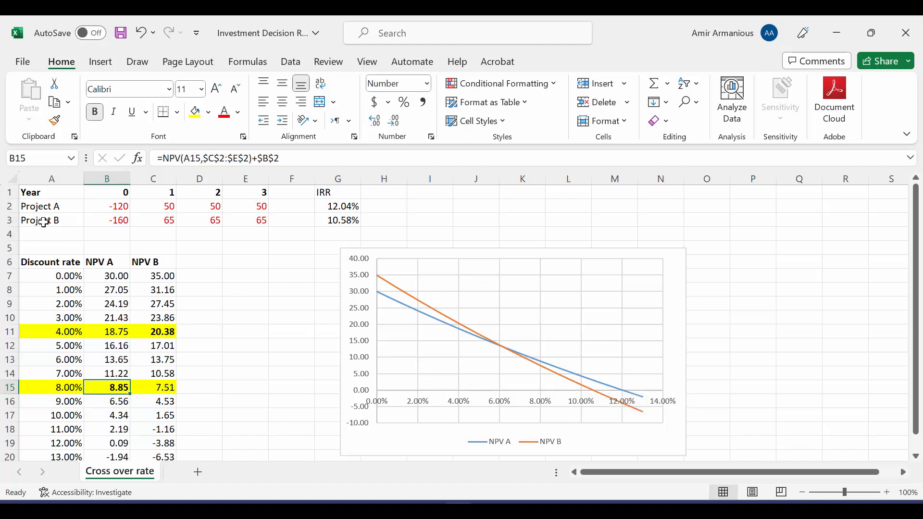
Add a Project B-A cash-flow row (-40, 15, 15, 15) and compute its IRR in G4 as 6.13%.
text(Project B-A)
click(107, 234)
text(=B3-B2)
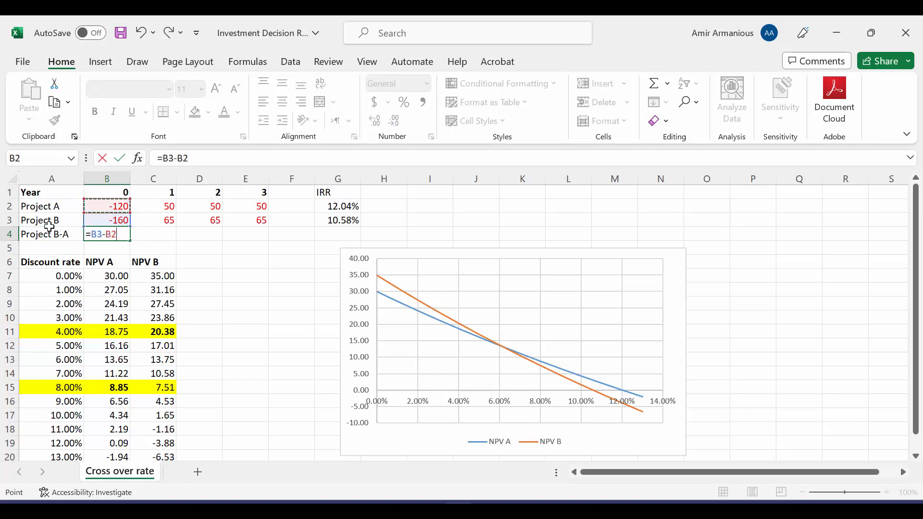
key(enter)
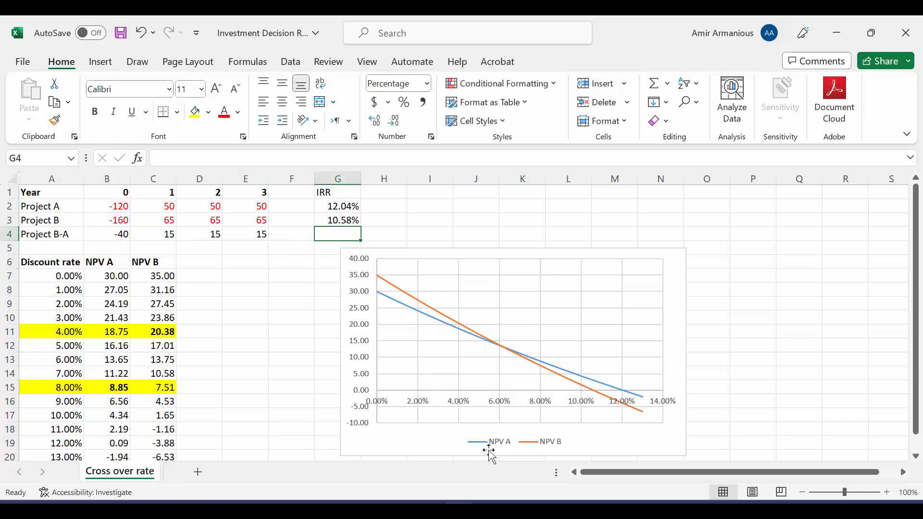
text(=irr)
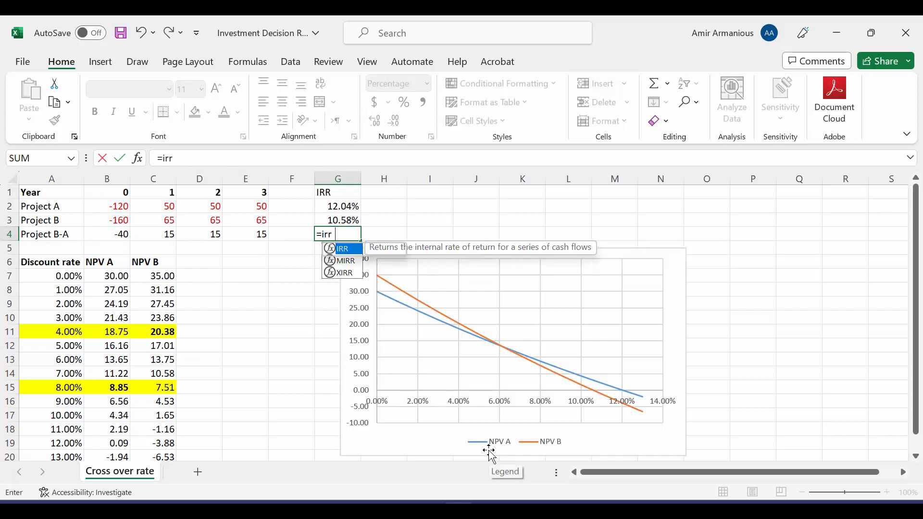
drag(153, 233, 245, 233)
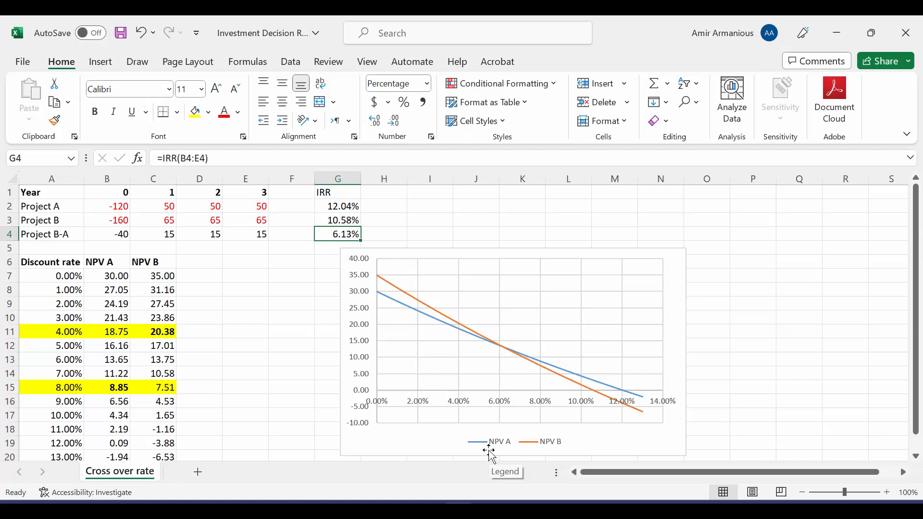
mouse_move(404, 353)
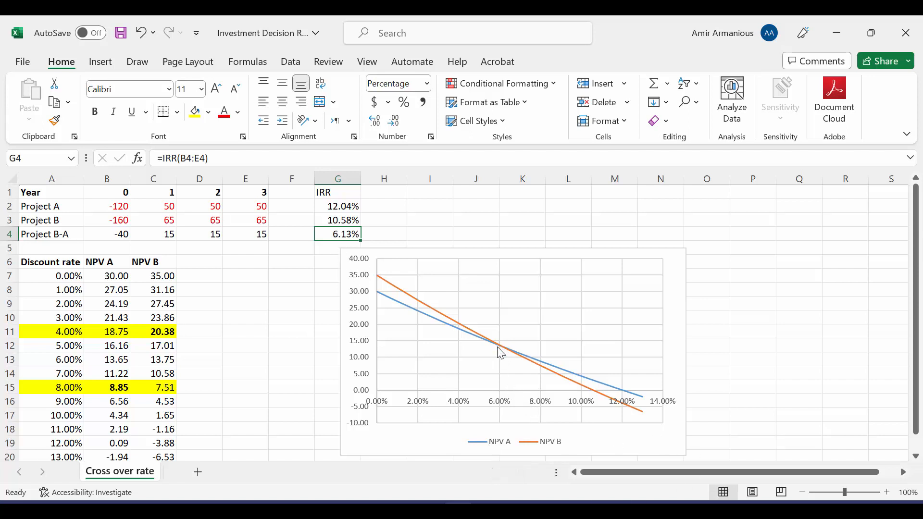
mouse_move(506, 352)
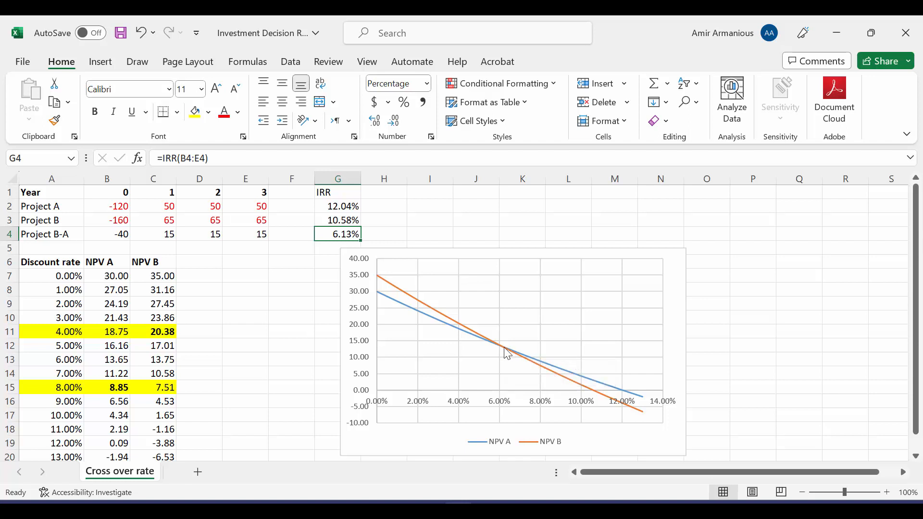
mouse_move(504, 352)
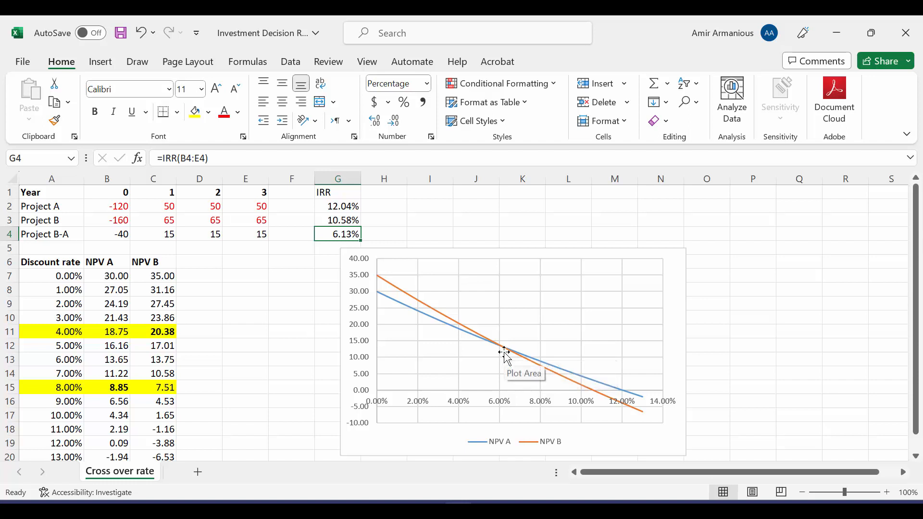
mouse_move(229, 276)
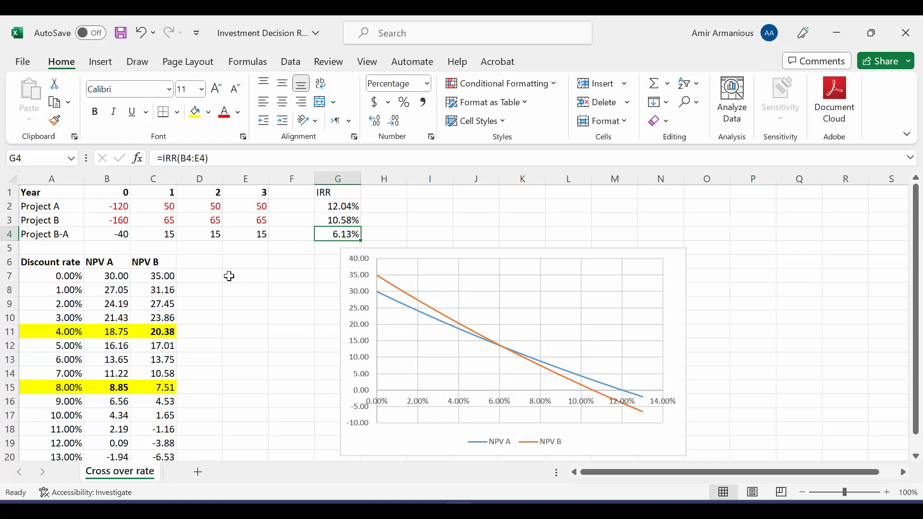
Add an NPV B-A column with =NPV(A7,$C$4:$E$4)+$B$4 filled to row 20, and bold the 6.13% IRR.
text(NPV B-A)
click(200, 276)
text(=)
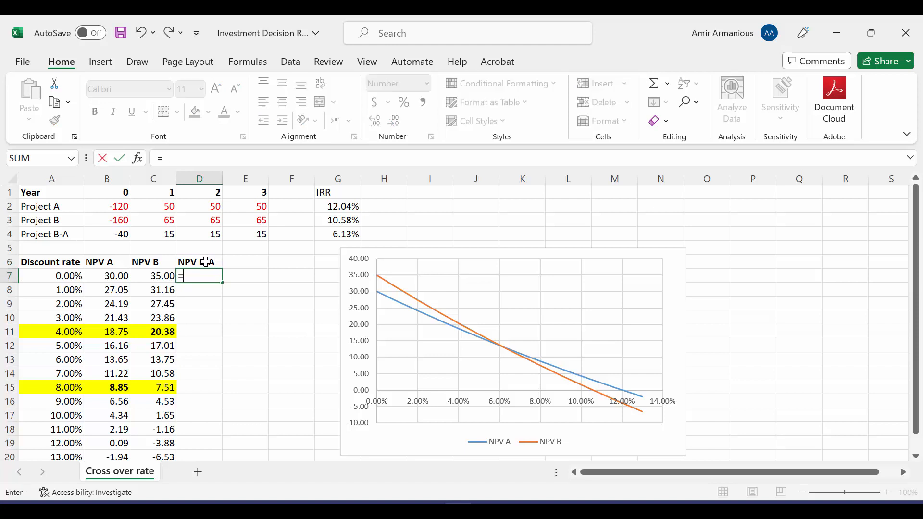
text(npv()
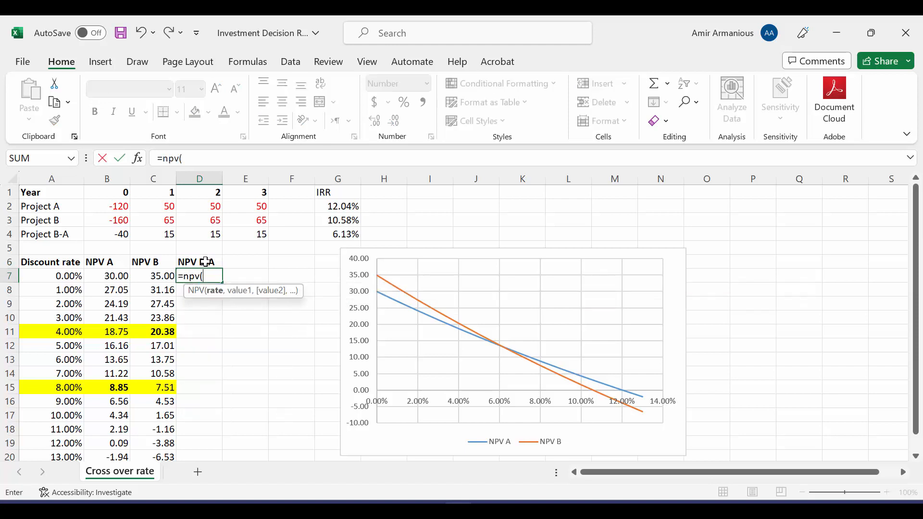
click(61, 276)
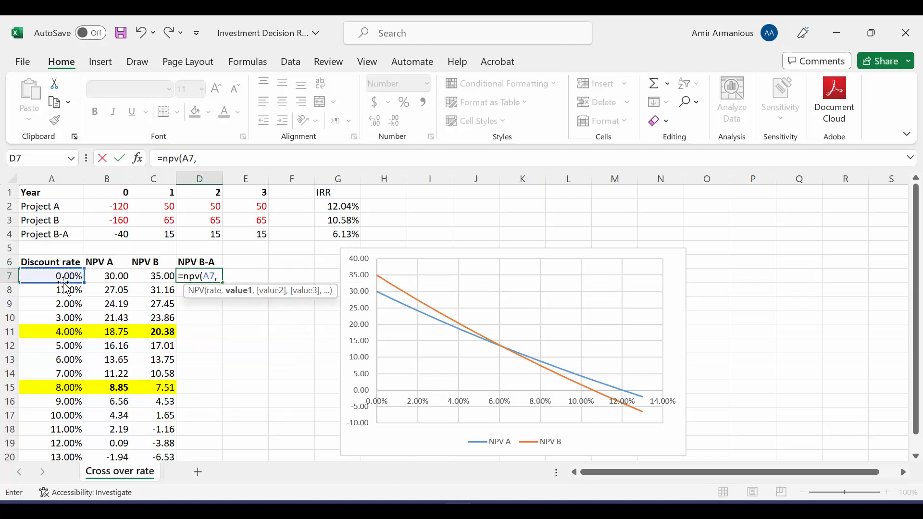
drag(152, 233, 262, 234)
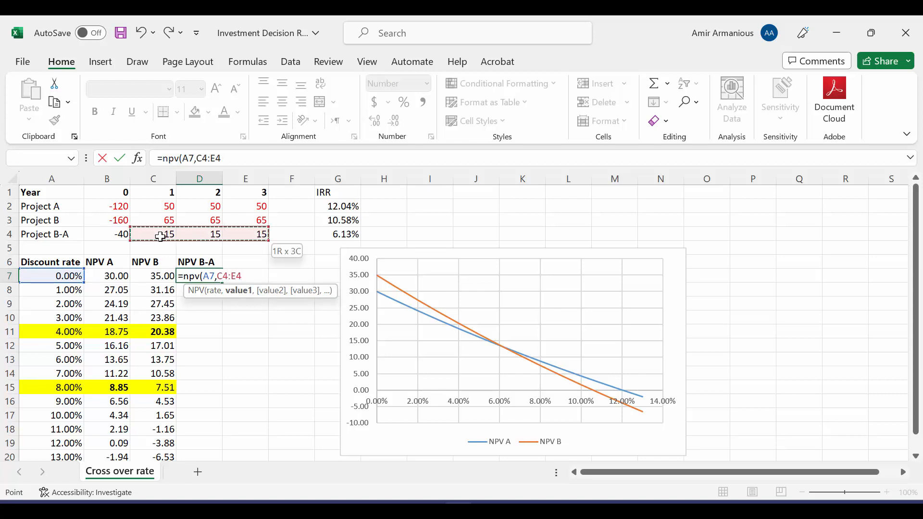
key(f4)
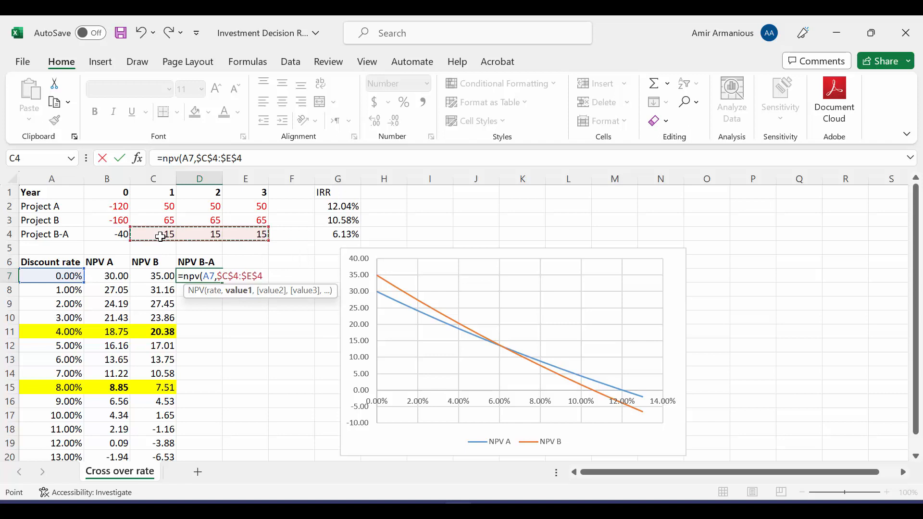
text(+)
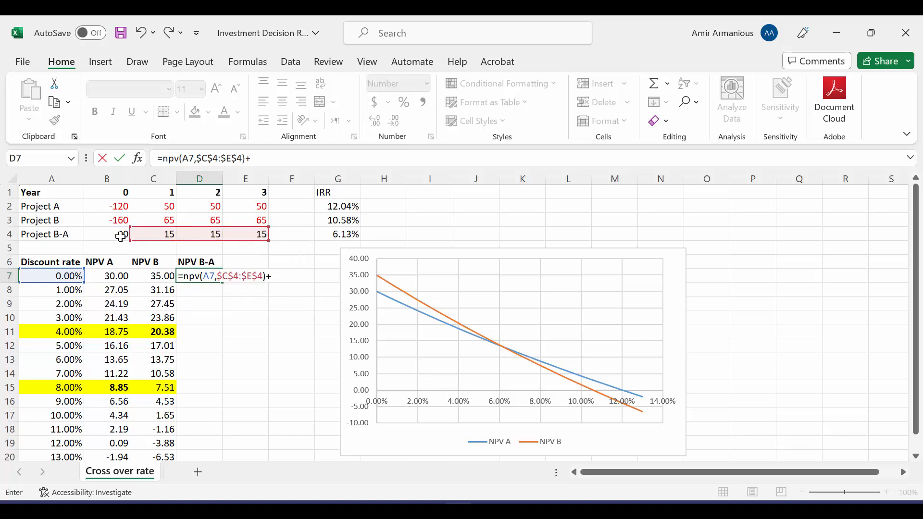
click(106, 234)
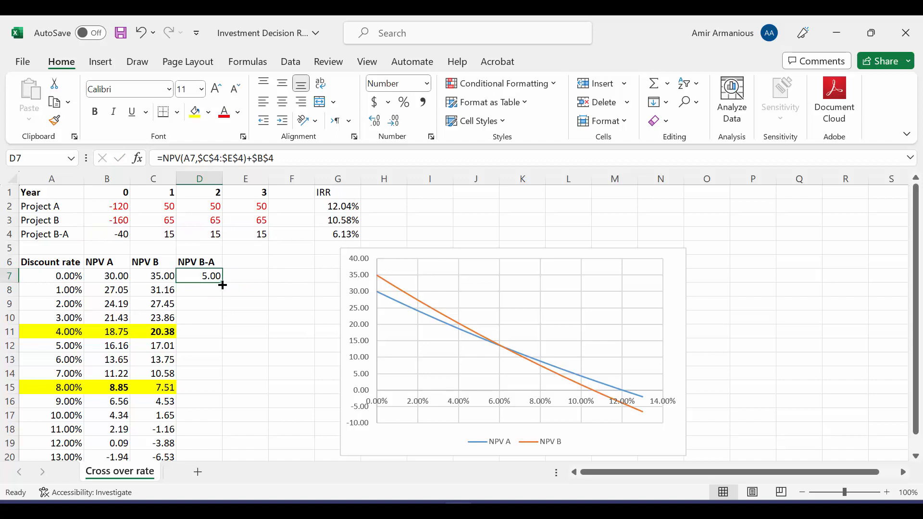
drag(222, 276, 211, 456)
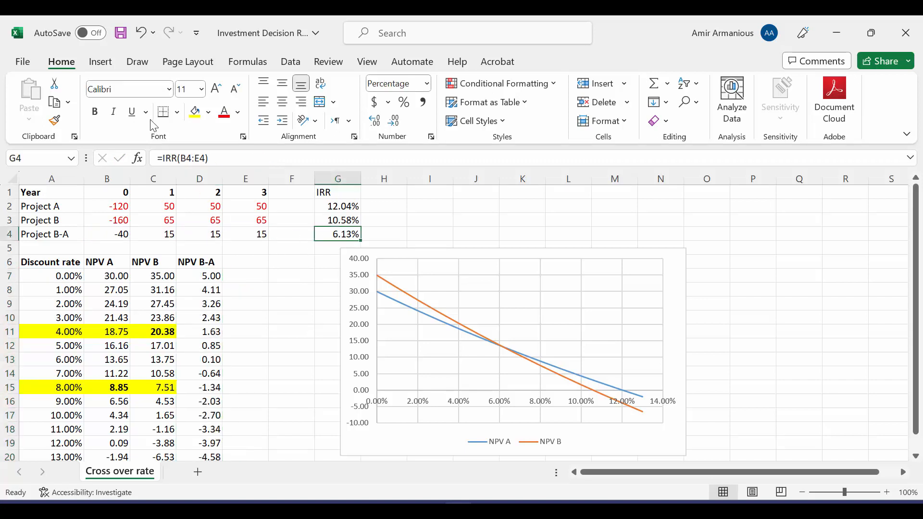
click(94, 112)
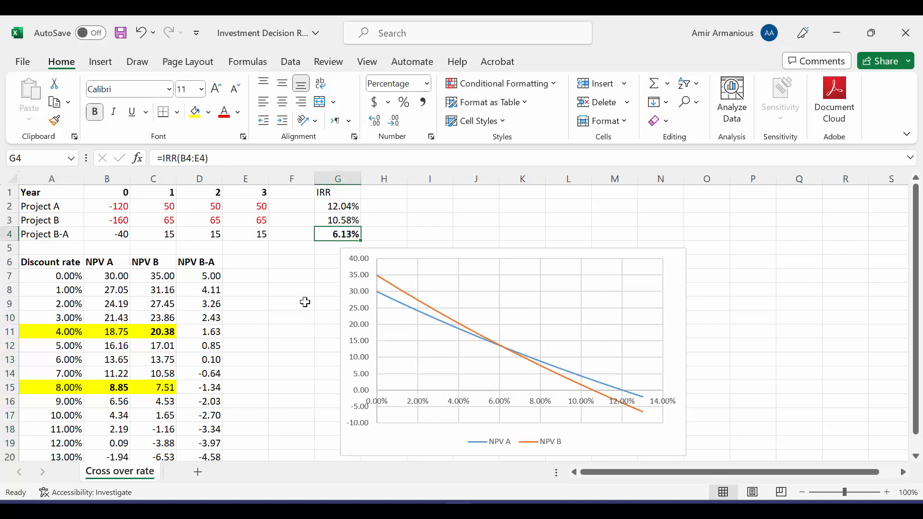
Set A13 to 6.13% where both NPVs equal 13.33, fill the row orange and bold the NPVs.
click(51, 359)
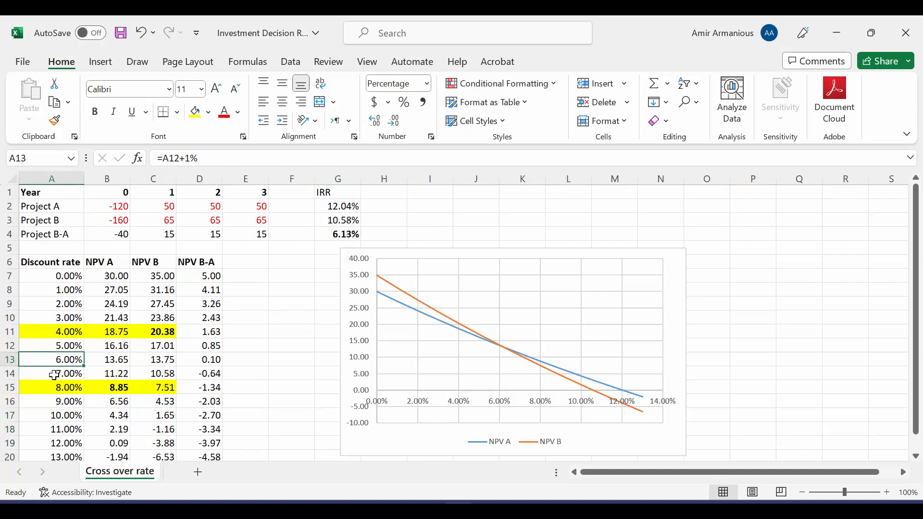
text(6.1%)
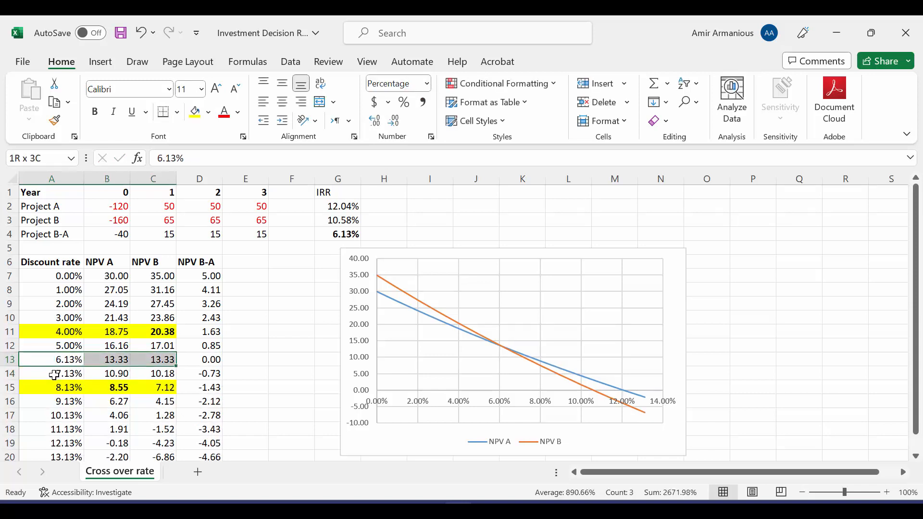
click(208, 112)
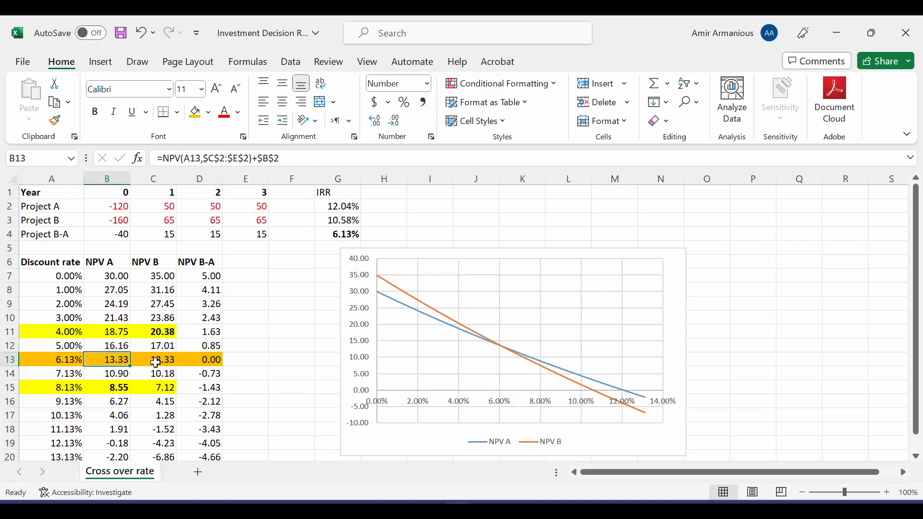
click(153, 359)
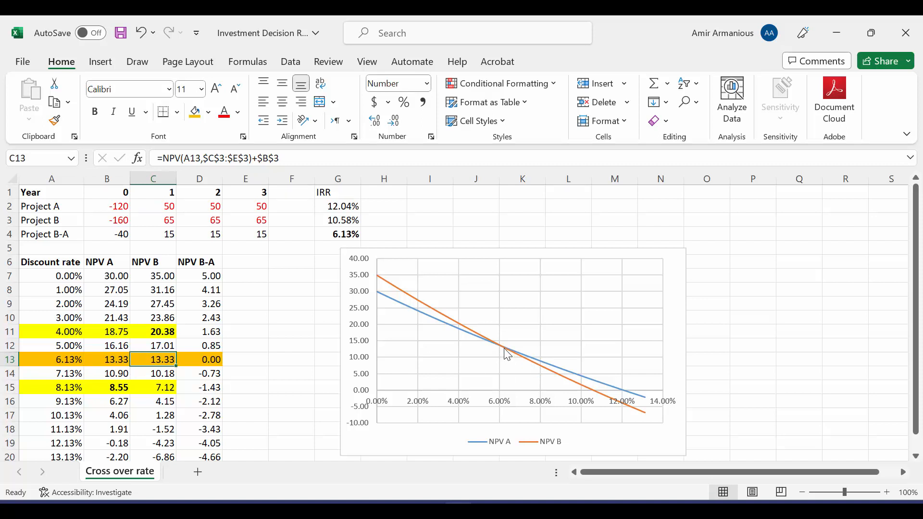
mouse_move(506, 353)
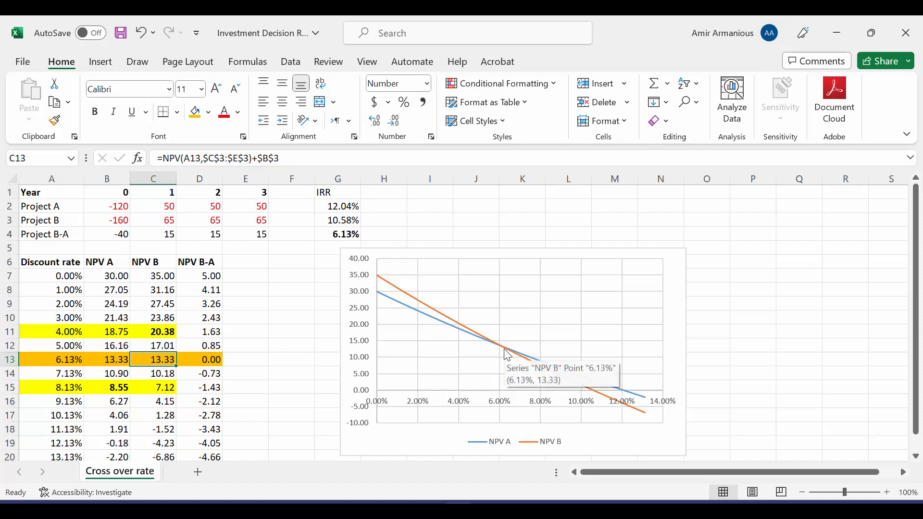
click(107, 359)
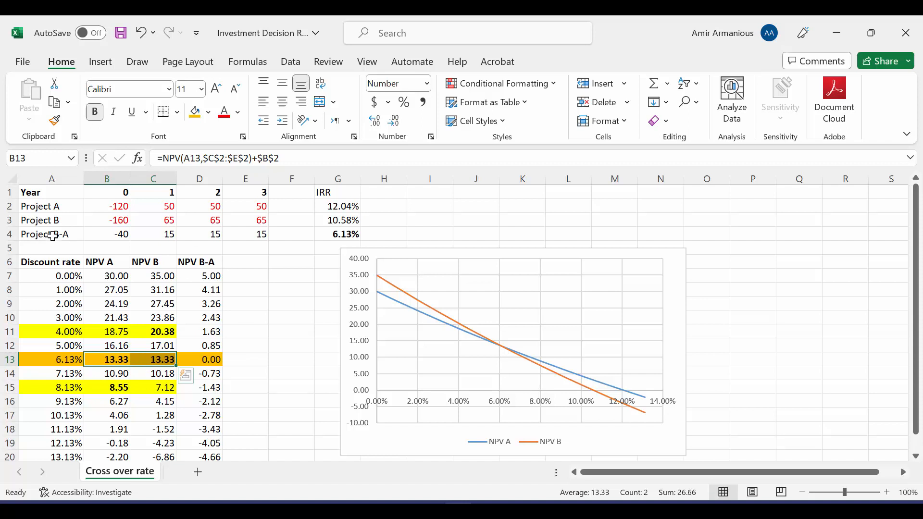
click(199, 359)
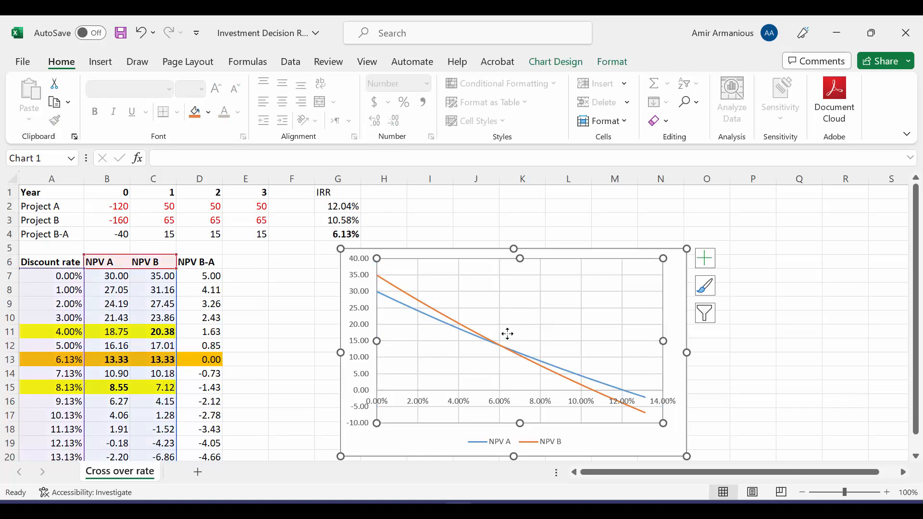
mouse_move(303, 424)
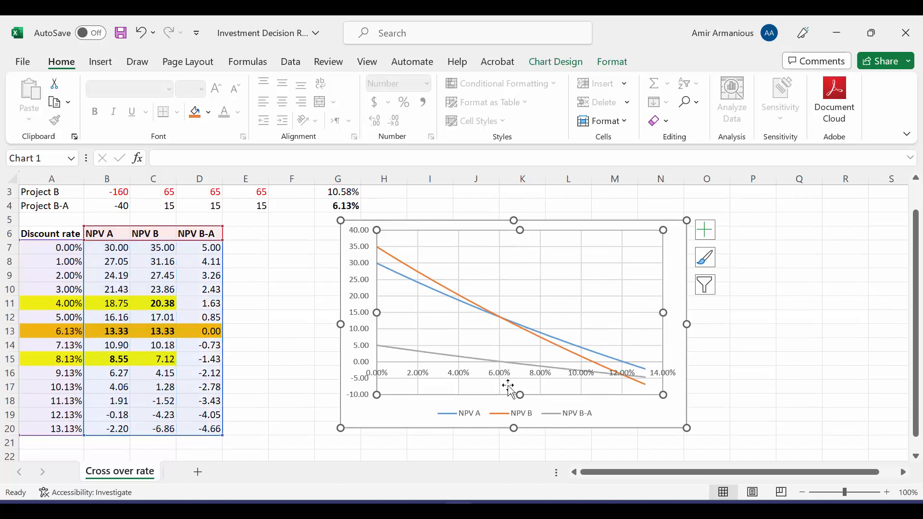
mouse_move(591, 416)
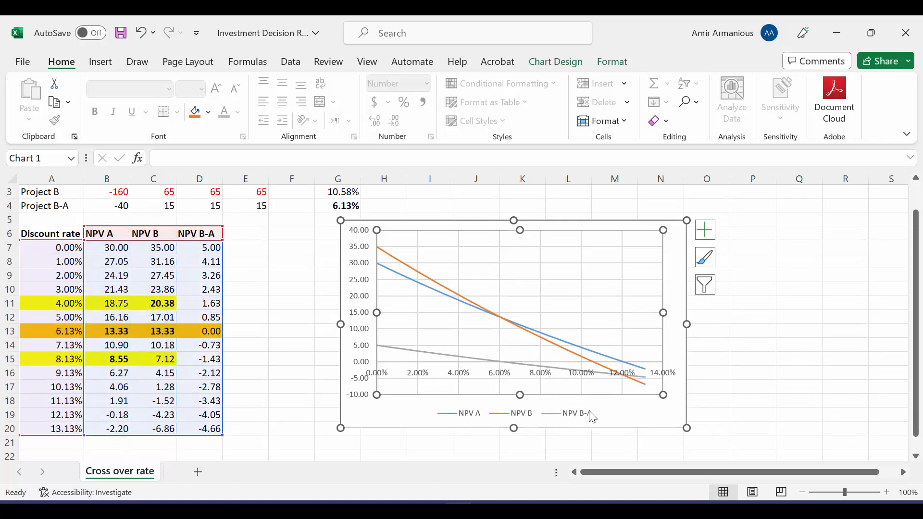
mouse_move(510, 369)
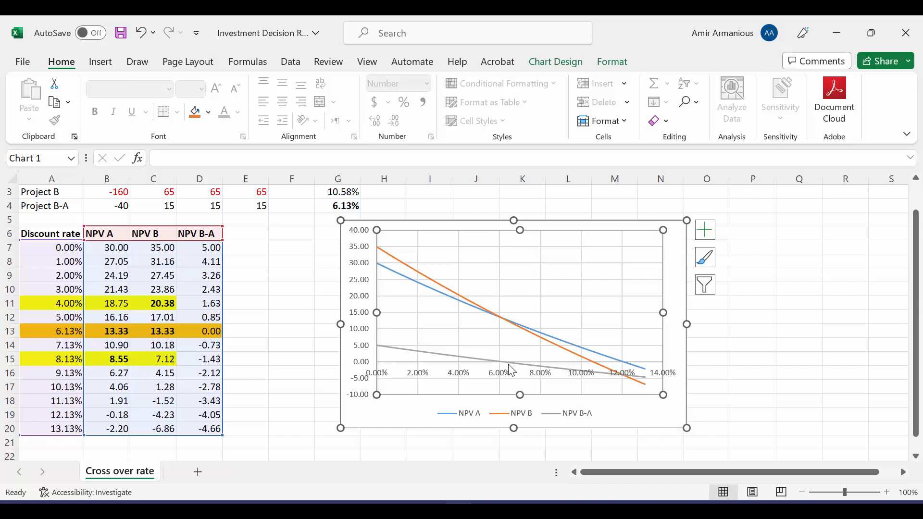
mouse_move(508, 368)
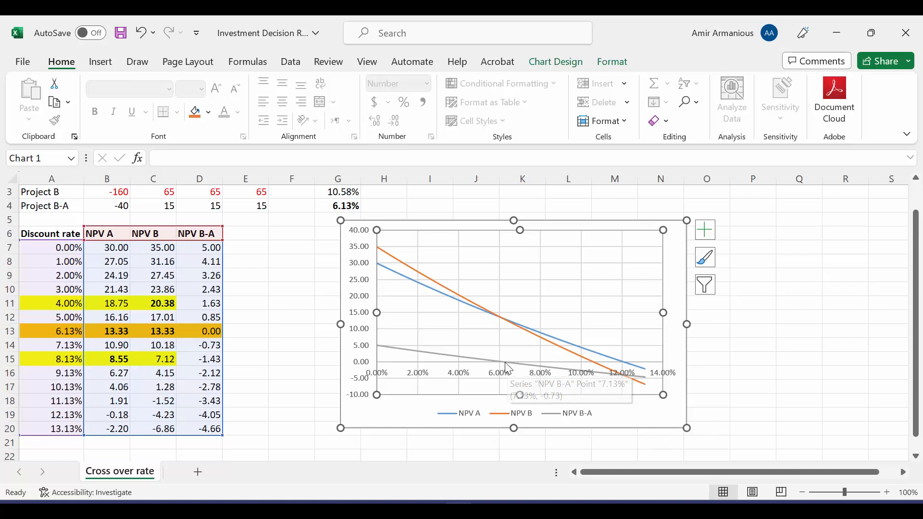
mouse_move(508, 327)
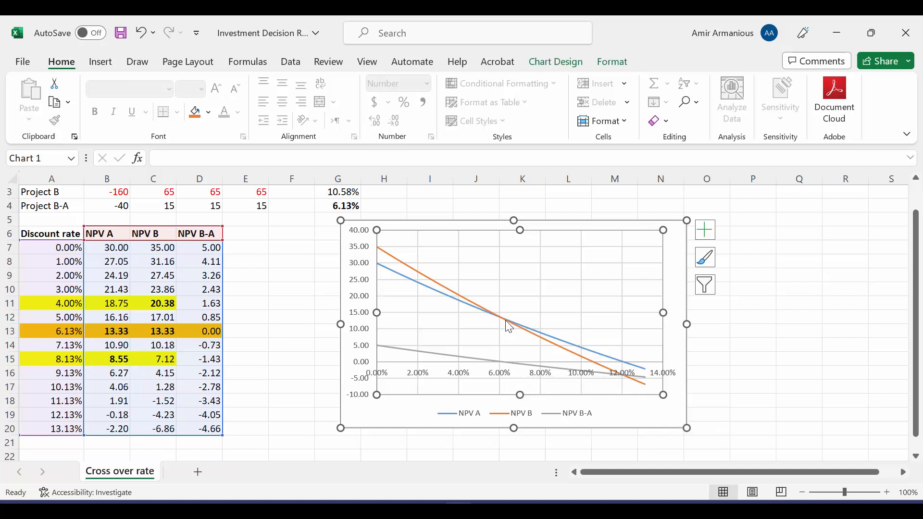
mouse_move(507, 327)
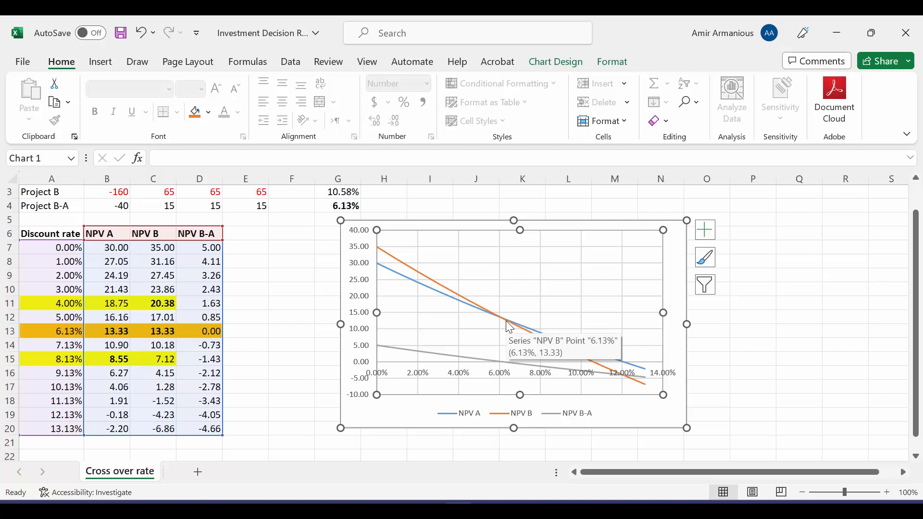
mouse_move(287, 305)
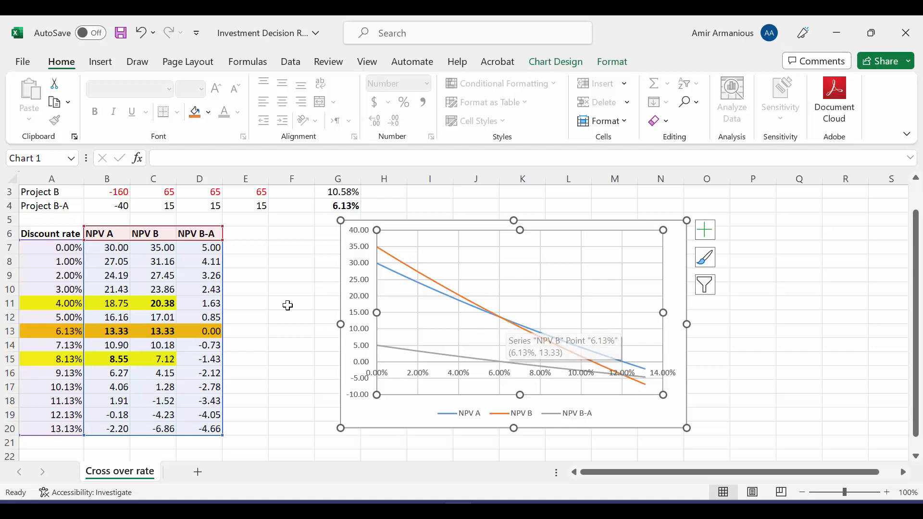